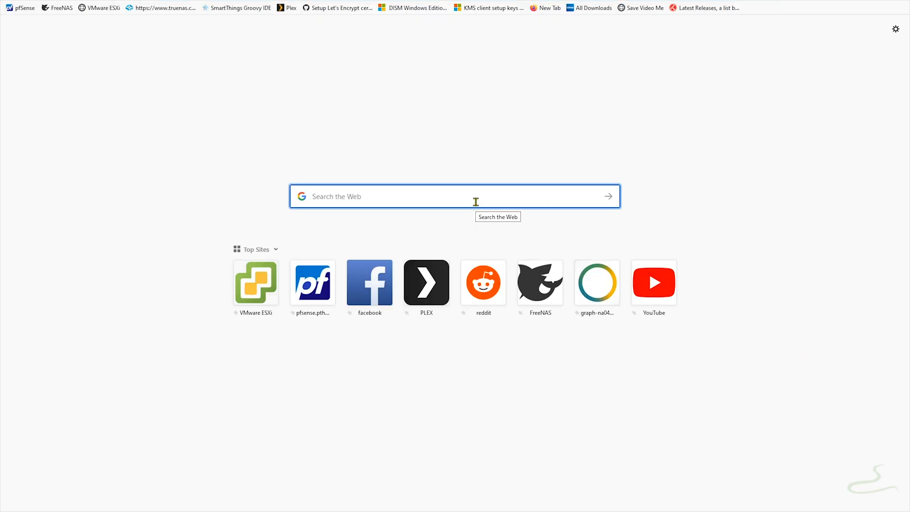
# Search for TrueNAS, skip the newsletter, and save the TrueNAS CORE 12.0 BETA ISO.
pyautogui.write('truenass')
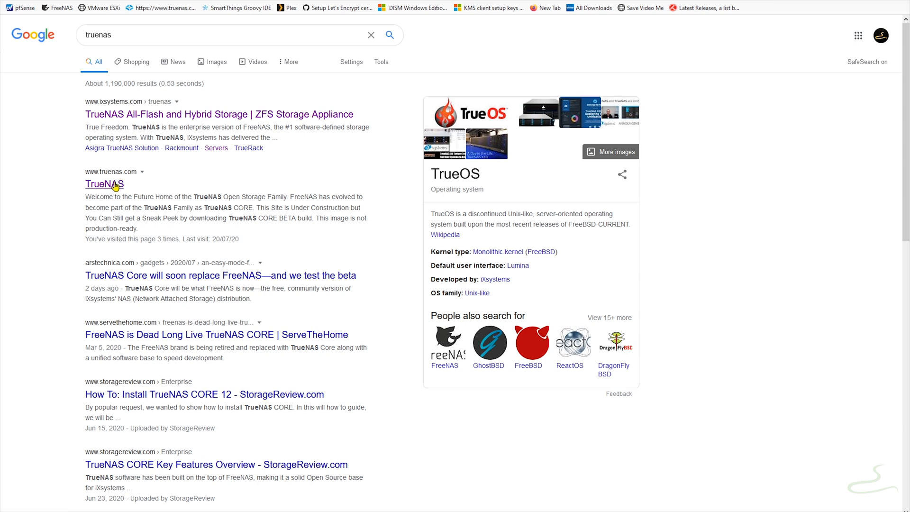
pyautogui.click(104, 184)
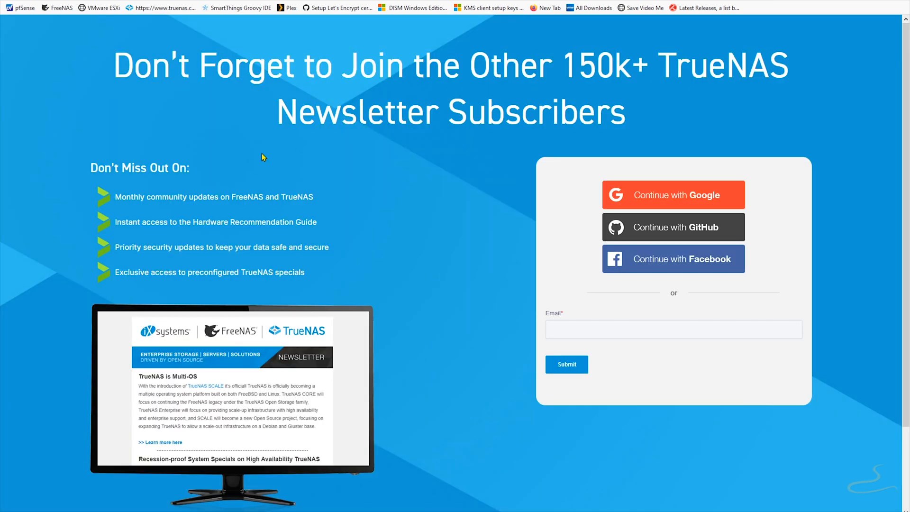
pyautogui.scroll(-3)
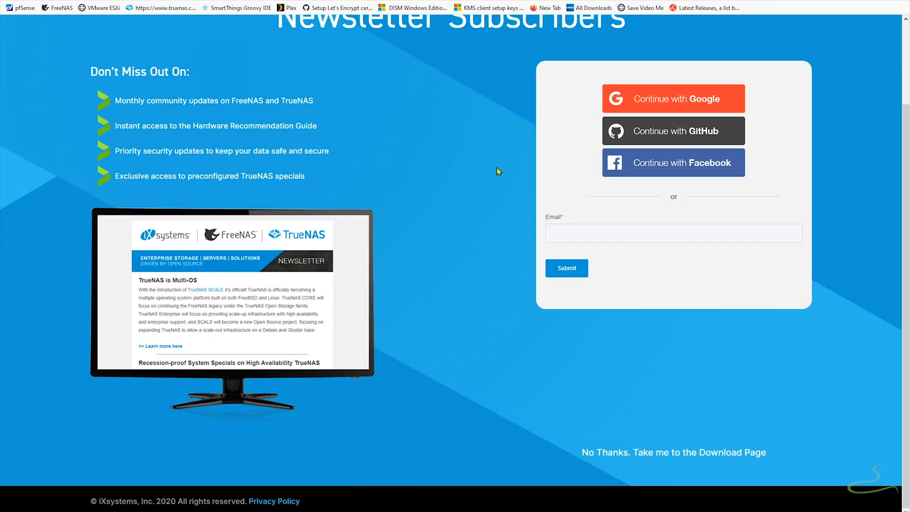
pyautogui.click(677, 453)
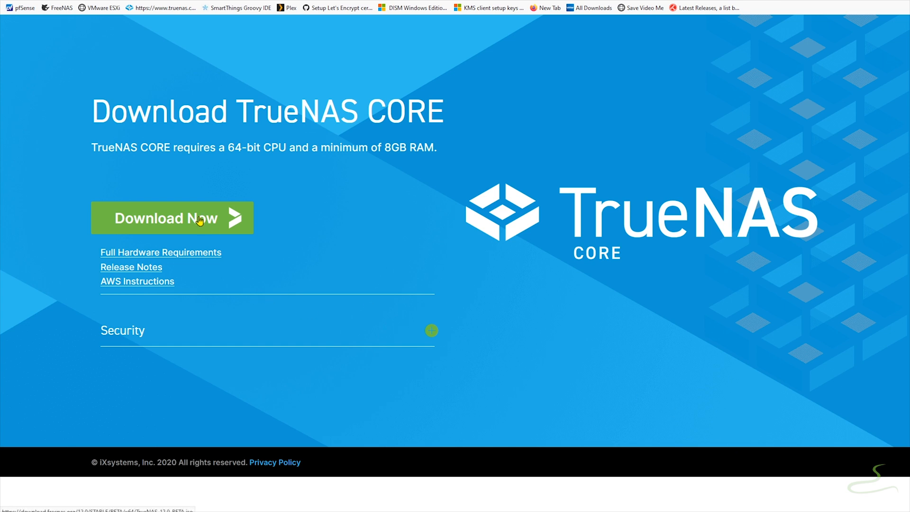
pyautogui.click(172, 218)
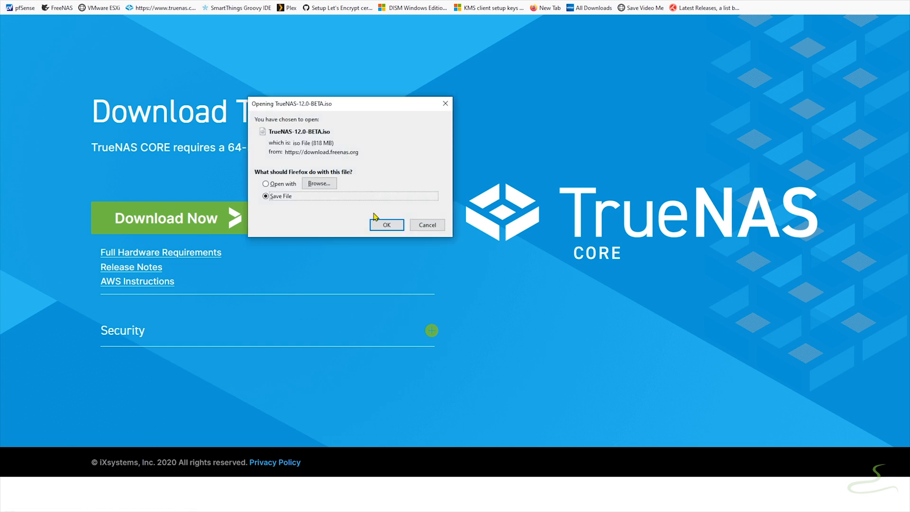
pyautogui.click(386, 224)
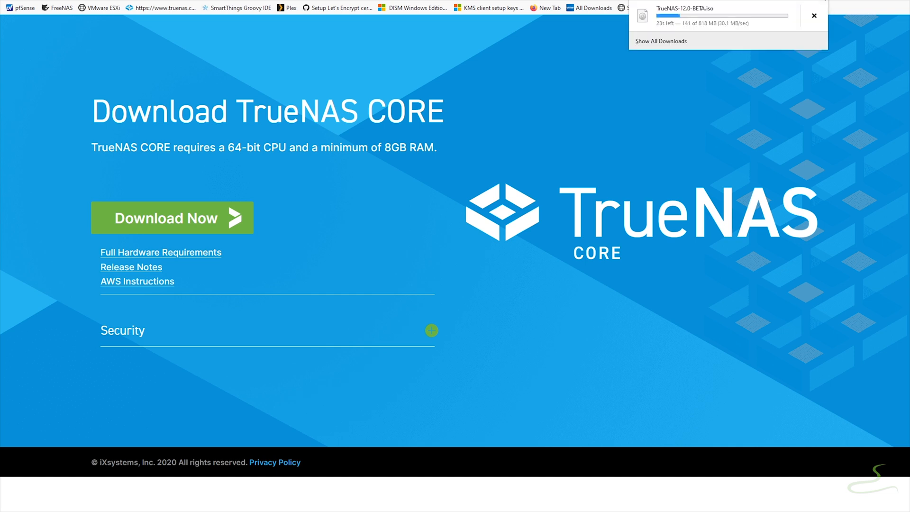
pyautogui.click(812, 14)
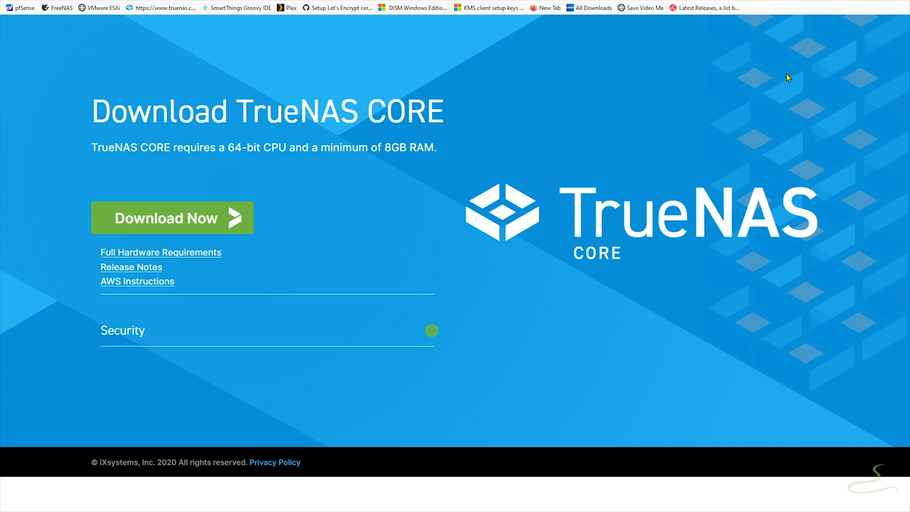
# On the hardware requirements page, highlight the minimum RAM and recommended 16GB boot device text.
pyautogui.click(161, 252)
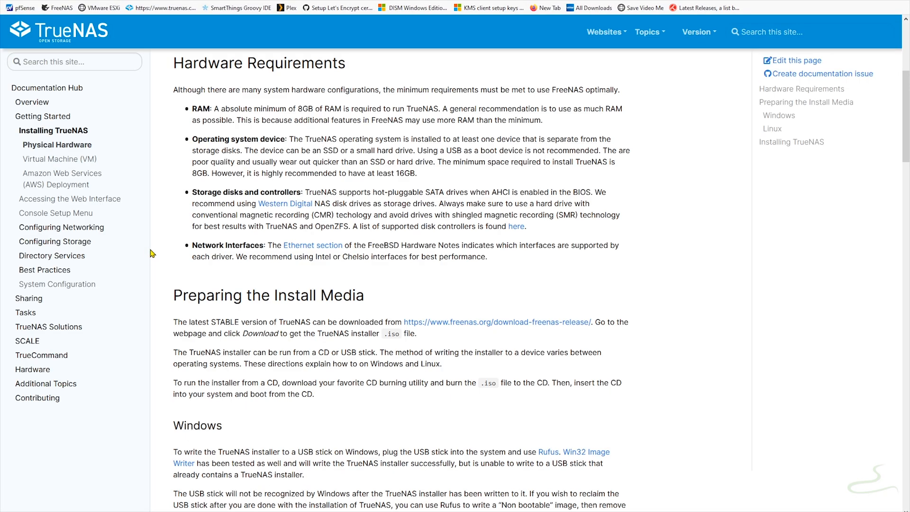
pyautogui.moveTo(396, 146)
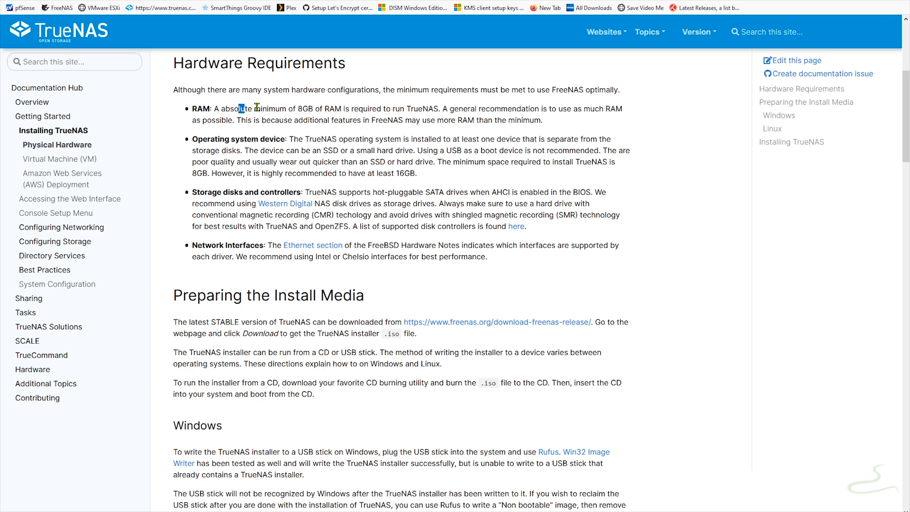
pyautogui.moveTo(239, 109); pyautogui.dragTo(439, 108)
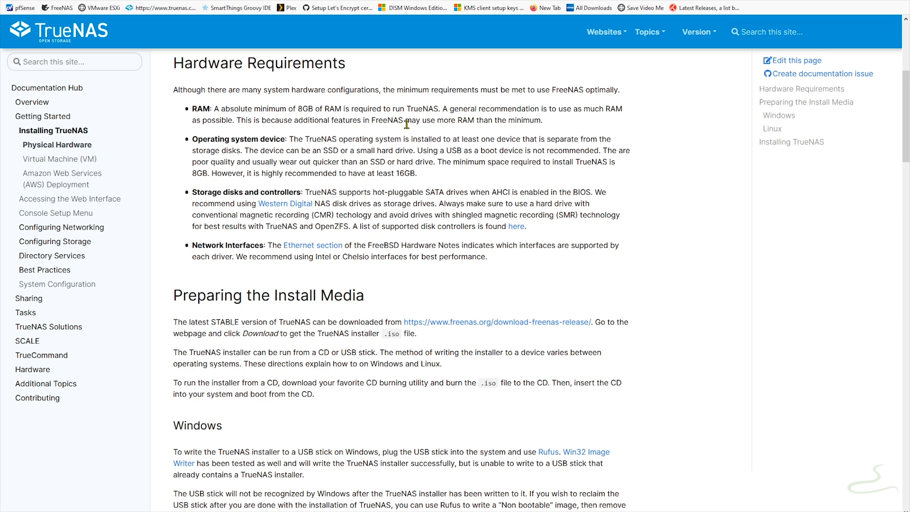
pyautogui.moveTo(307, 145)
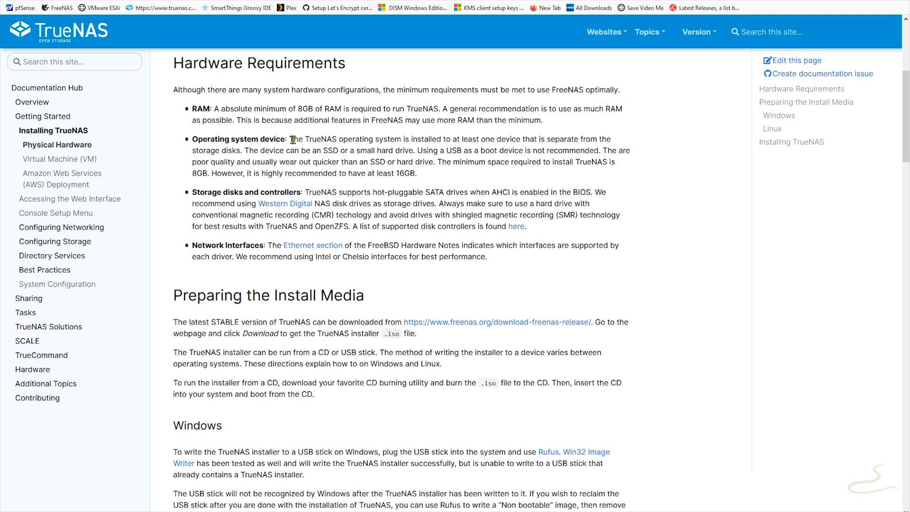
pyautogui.moveTo(426, 148)
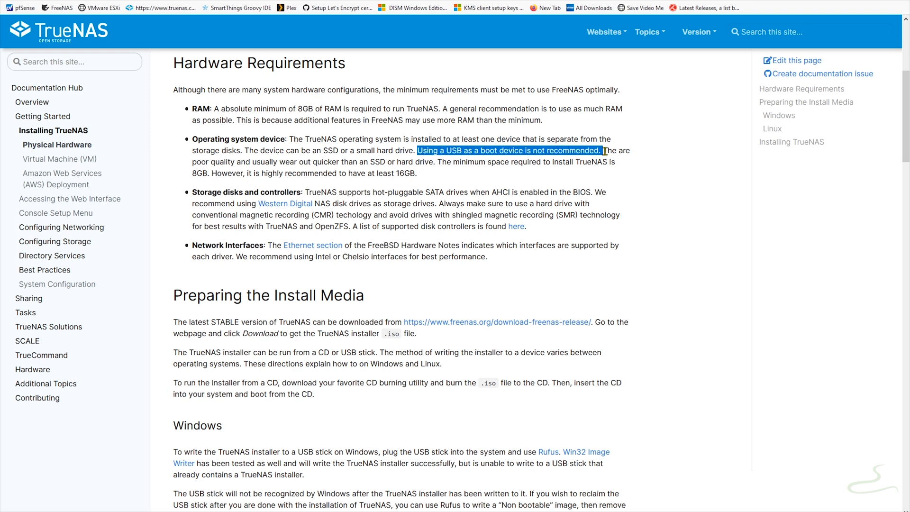
pyautogui.click(443, 177)
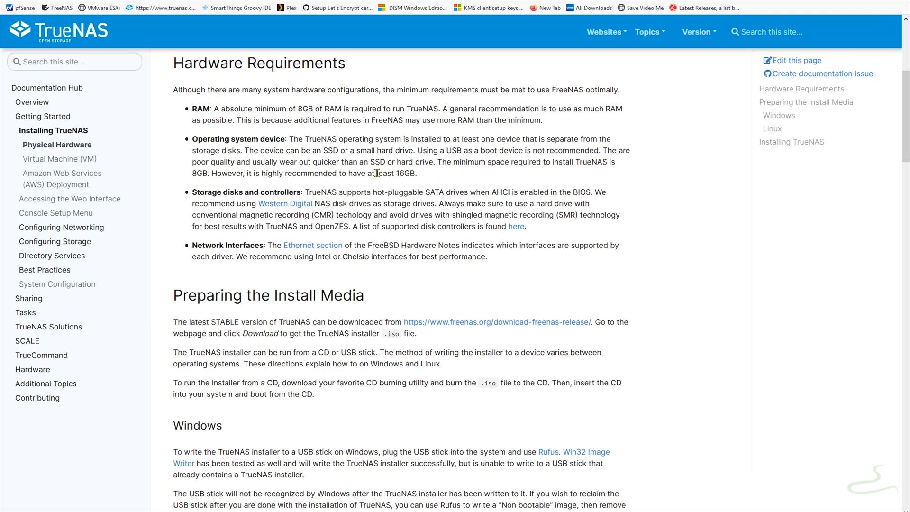
pyautogui.moveTo(247, 173); pyautogui.dragTo(395, 173)
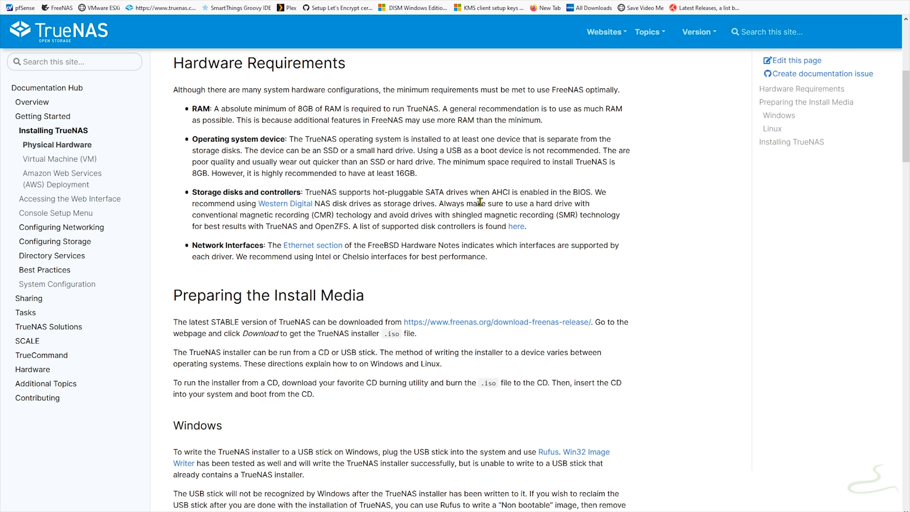
pyautogui.moveTo(491, 215)
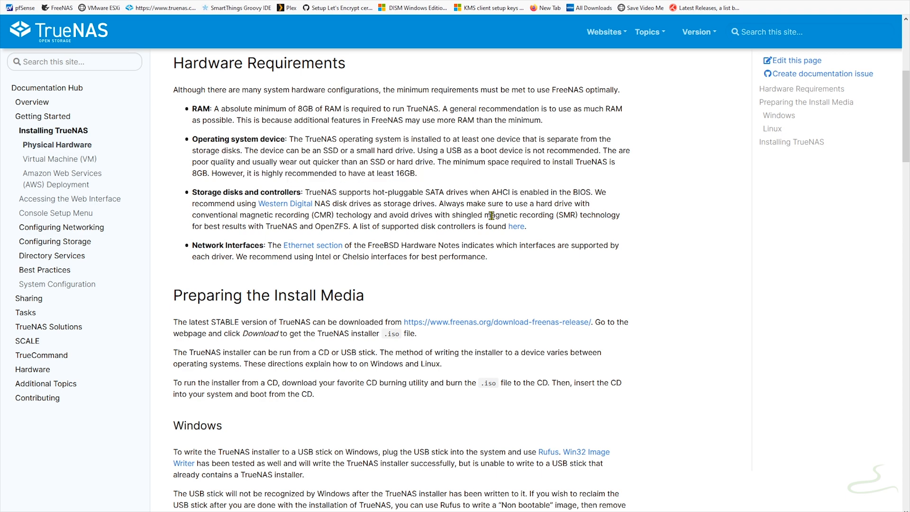
pyautogui.moveTo(483, 266)
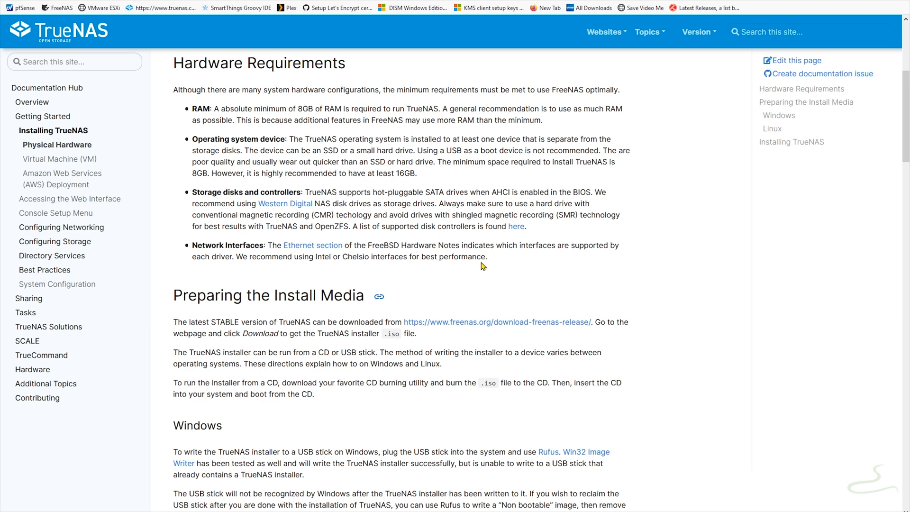
pyautogui.moveTo(469, 257)
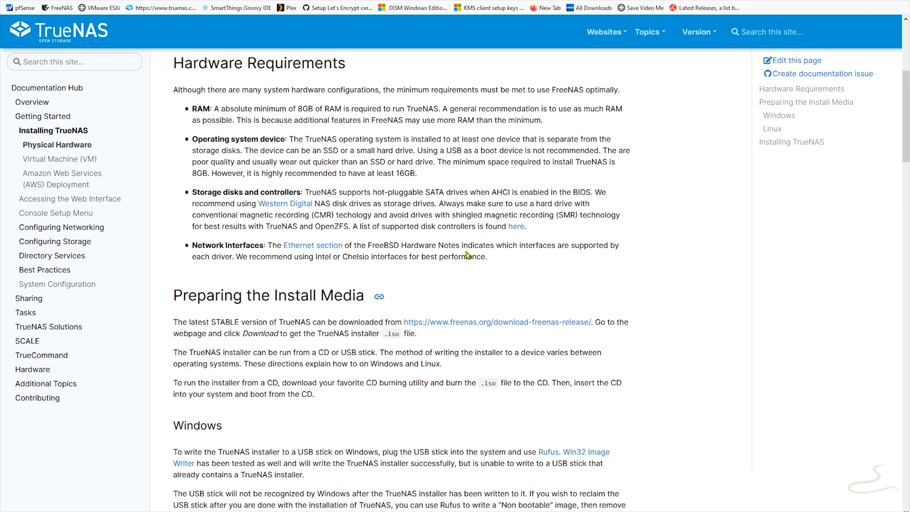
pyautogui.moveTo(469, 235)
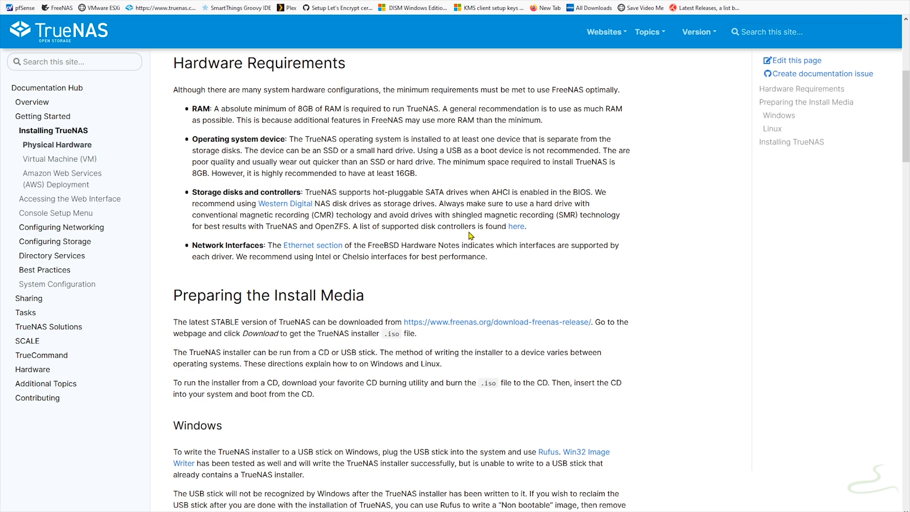
pyautogui.moveTo(444, 225)
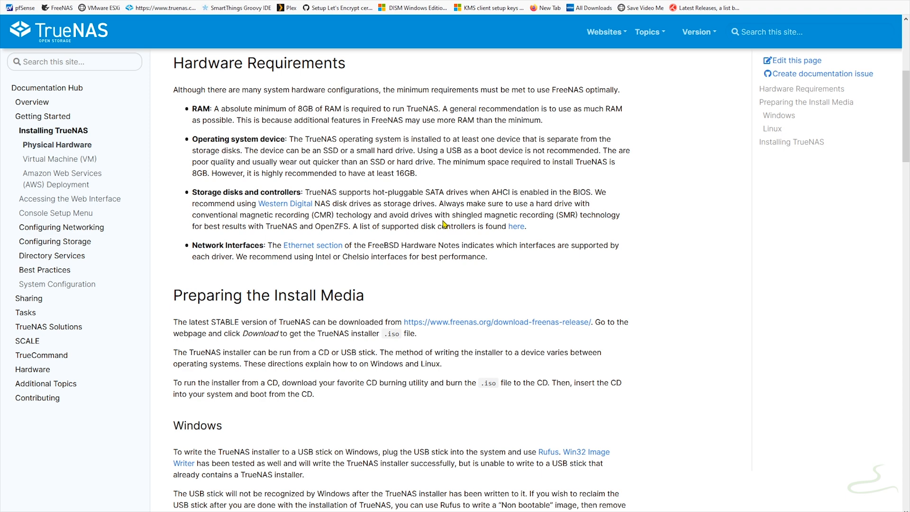
pyautogui.moveTo(490, 225)
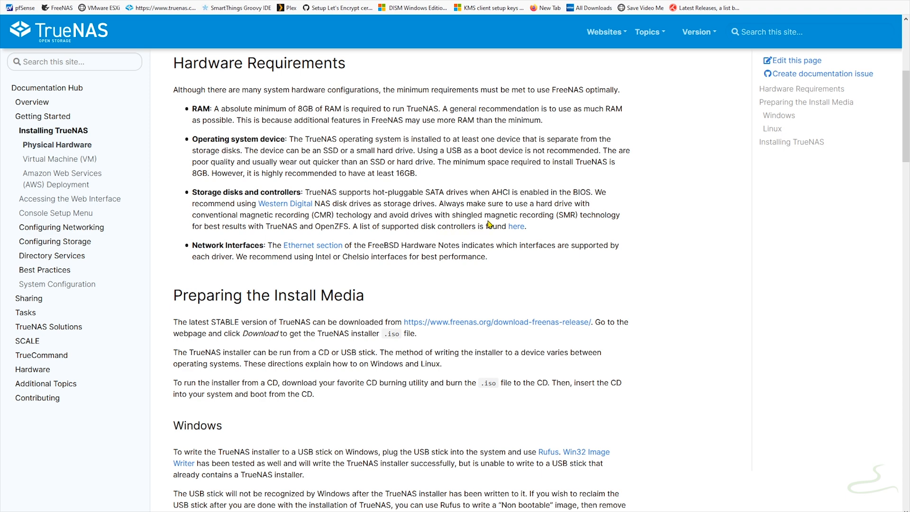
pyautogui.moveTo(556, 227)
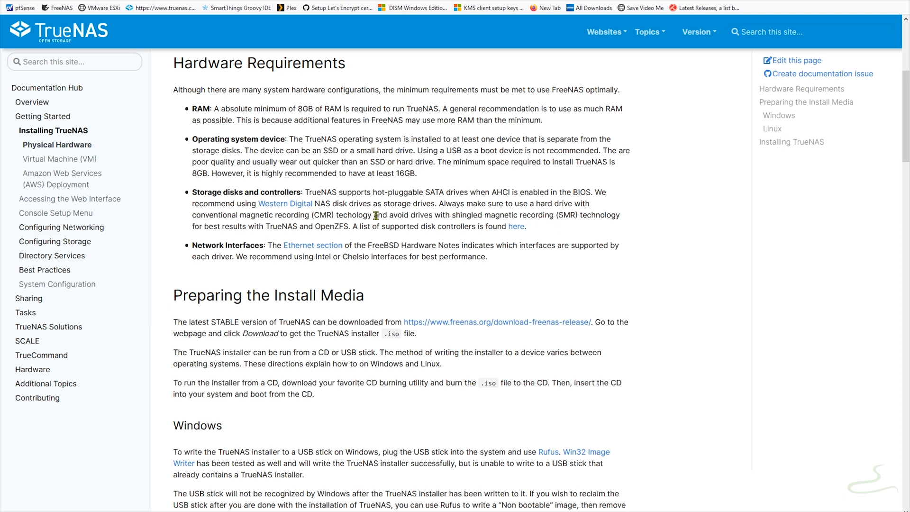
pyautogui.moveTo(387, 215)
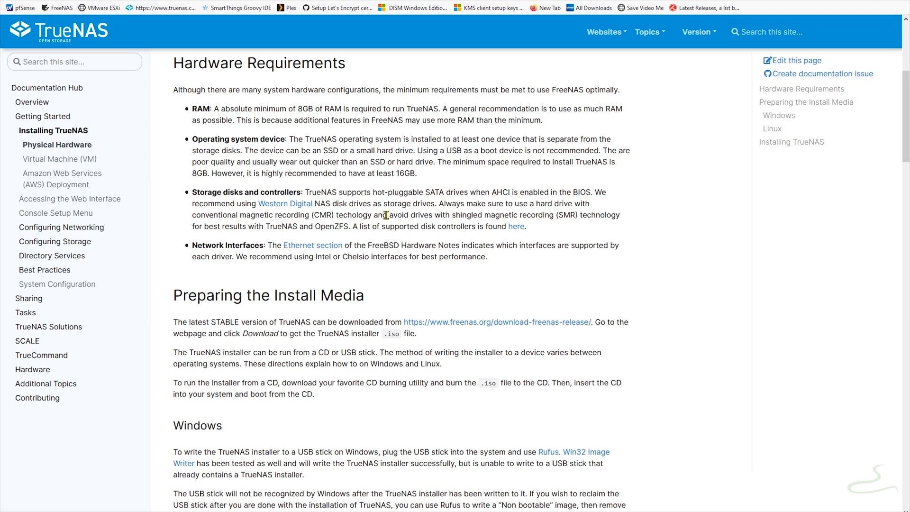
# Highlight the warning against SMR drives, then the advice to use CMR drives.
pyautogui.moveTo(390, 215); pyautogui.dragTo(432, 214)
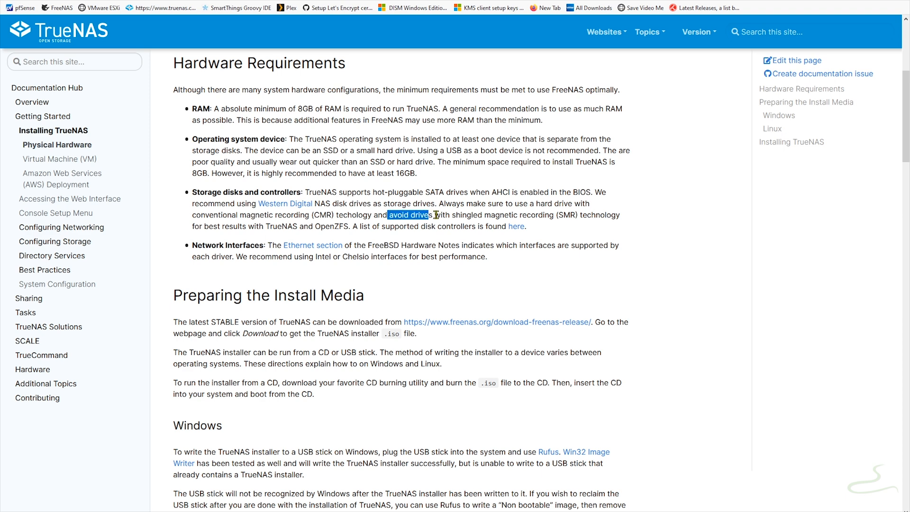
pyautogui.moveTo(432, 215); pyautogui.dragTo(592, 215)
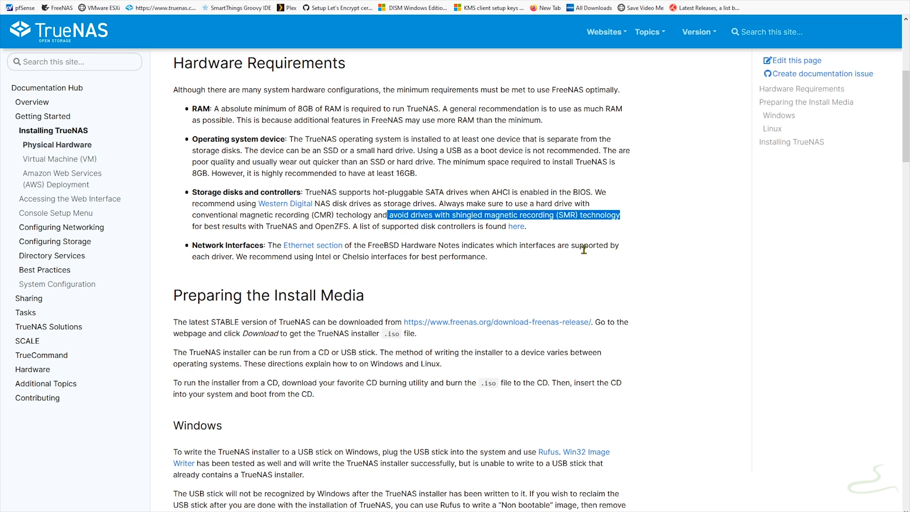
pyautogui.moveTo(342, 203)
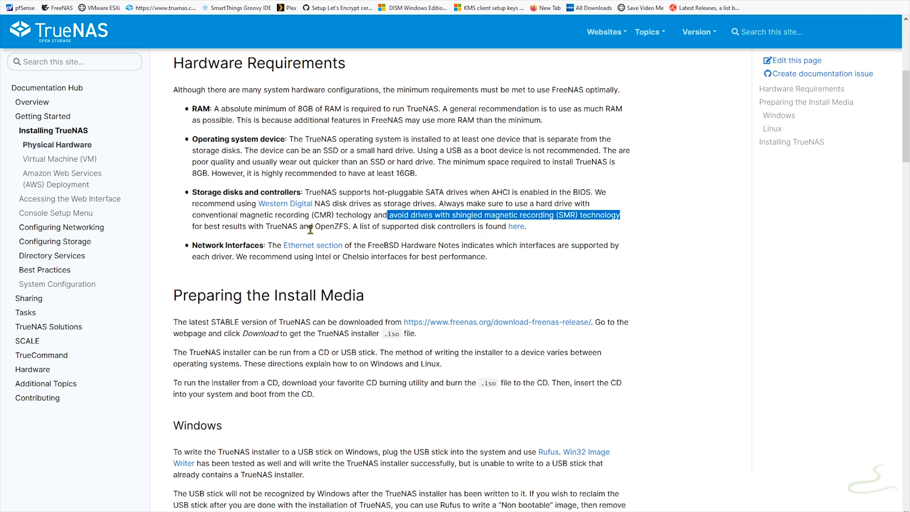
pyautogui.click(254, 237)
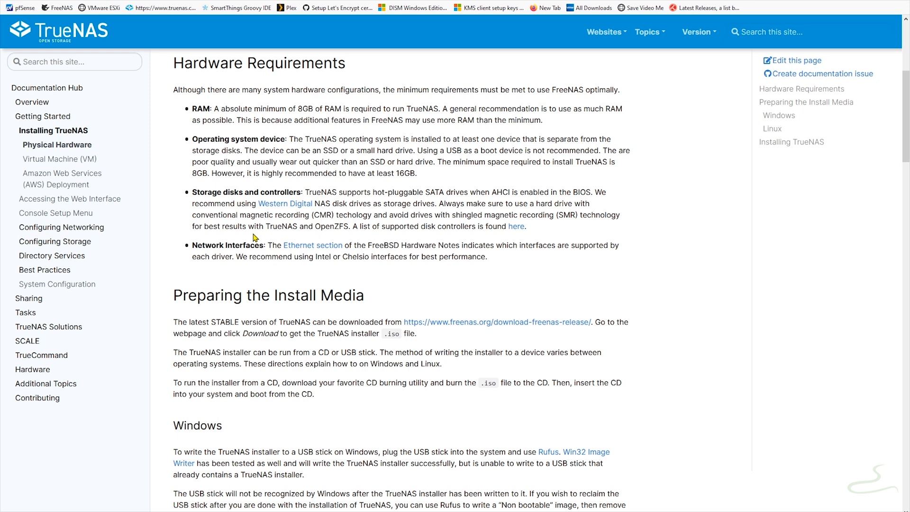
pyautogui.moveTo(233, 230)
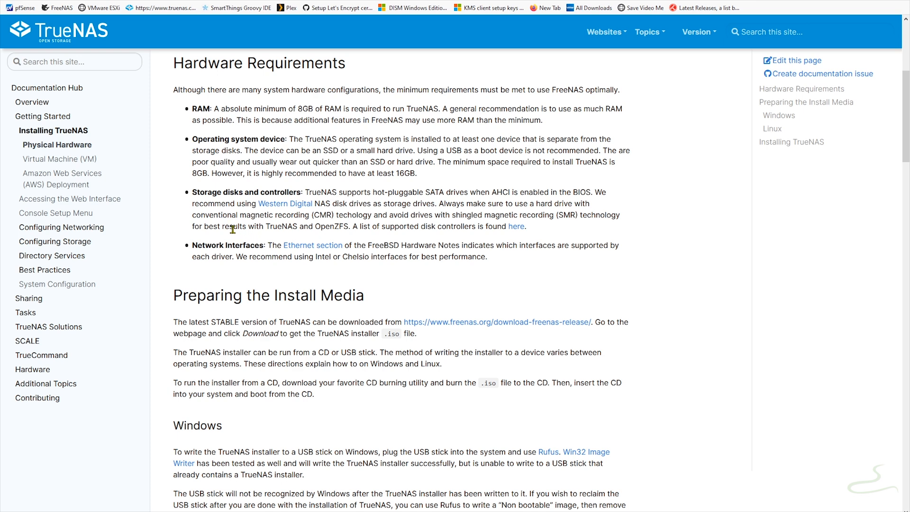
pyautogui.moveTo(317, 228)
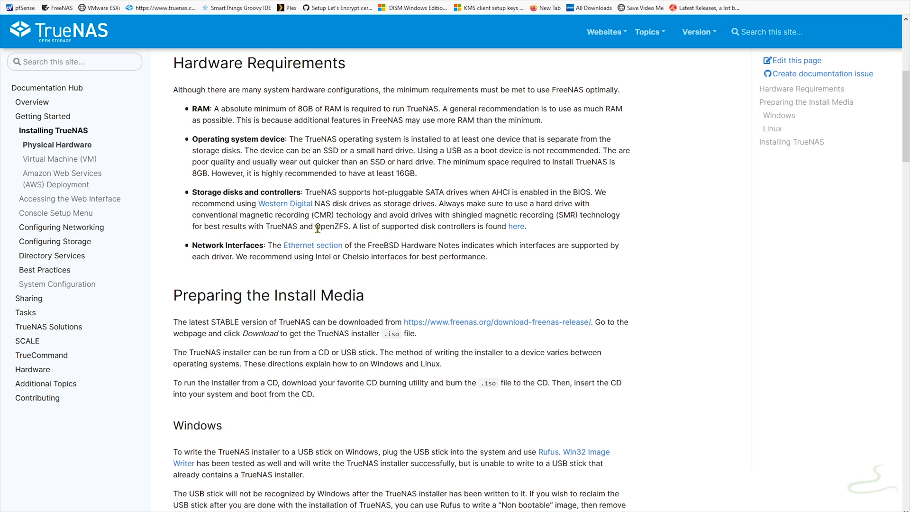
pyautogui.moveTo(392, 247)
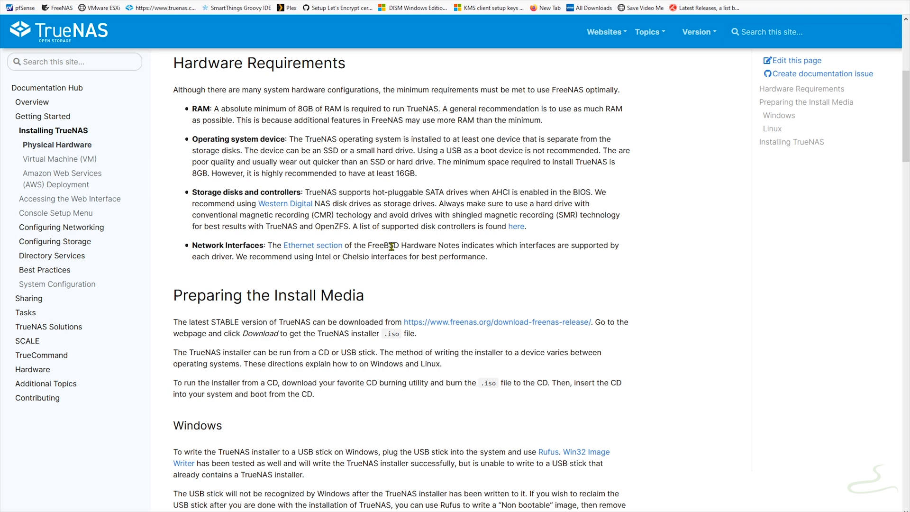
pyautogui.moveTo(250, 215)
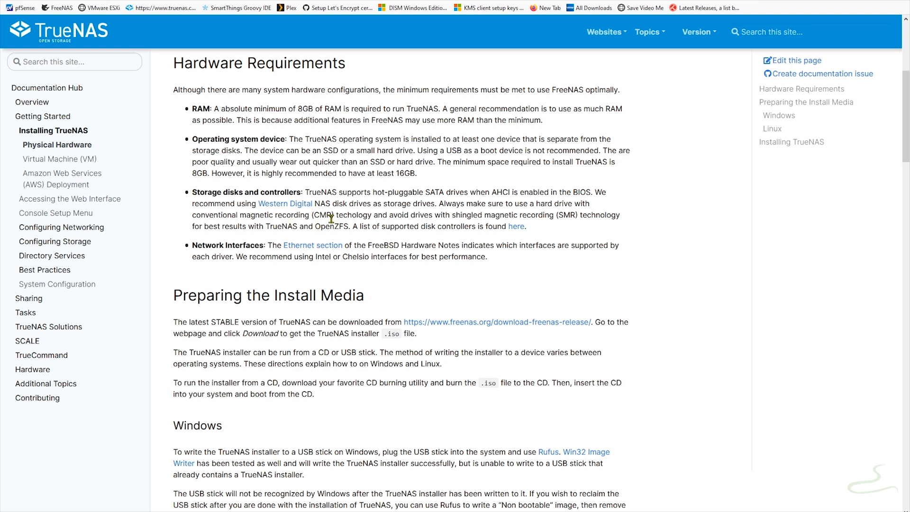
pyautogui.moveTo(474, 203)
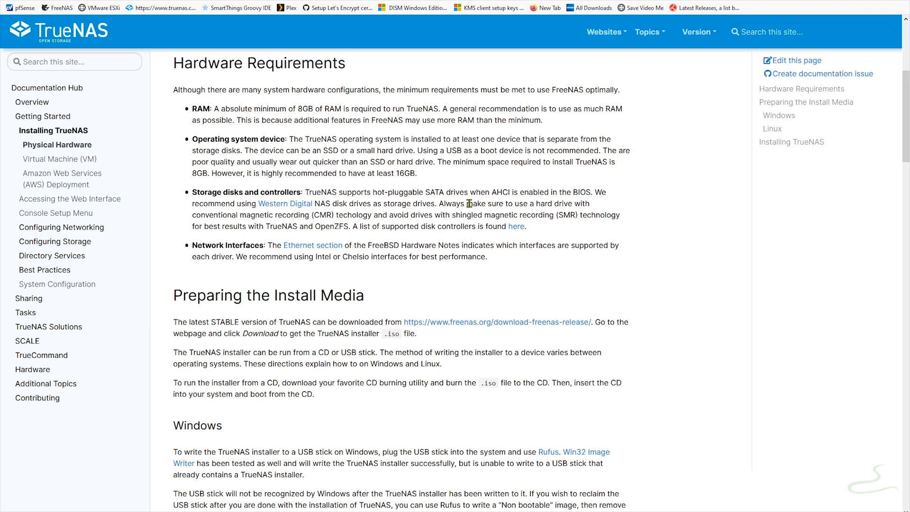
pyautogui.moveTo(468, 203); pyautogui.dragTo(360, 214)
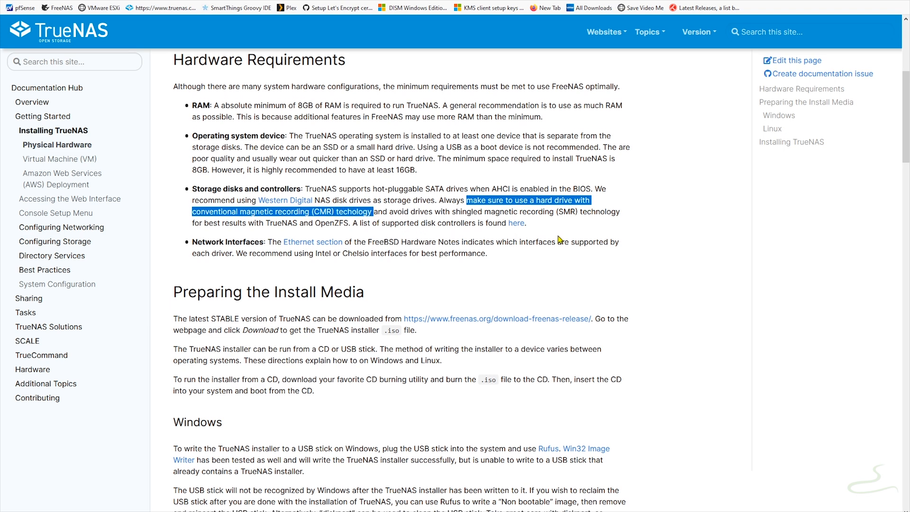
# Scroll down, deselect the CMR sentence, and select text in the install media section.
pyautogui.scroll(-3)
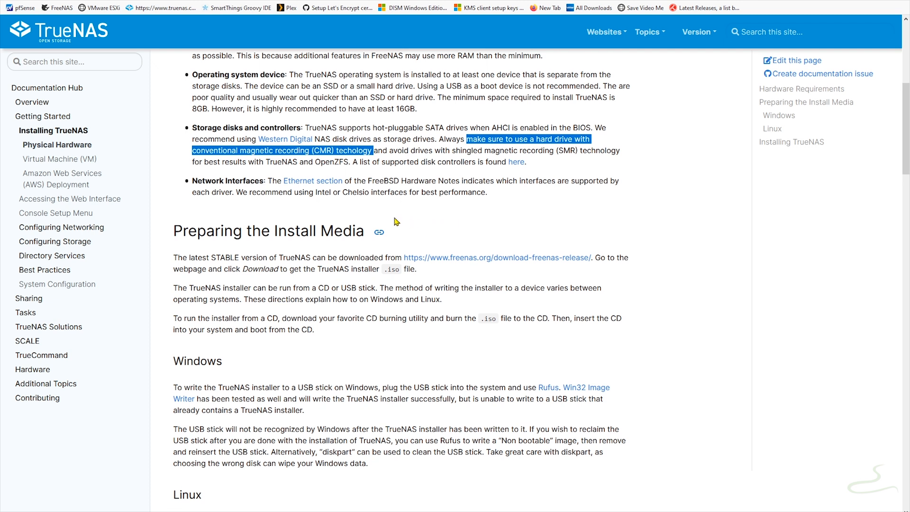
pyautogui.moveTo(386, 216)
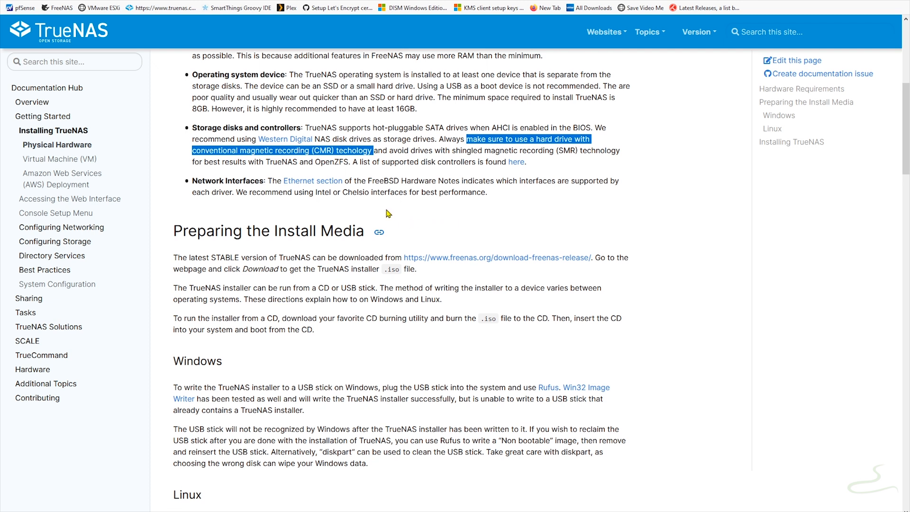
pyautogui.click(388, 212)
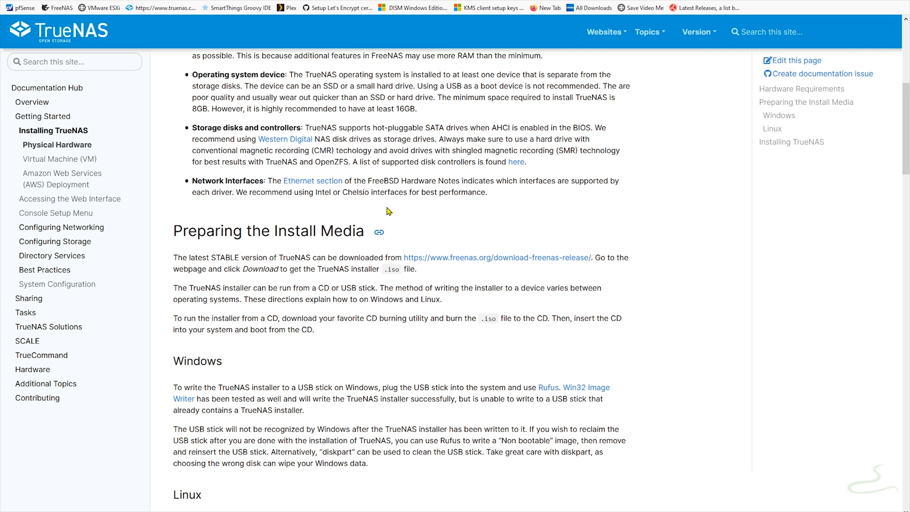
pyautogui.moveTo(328, 205)
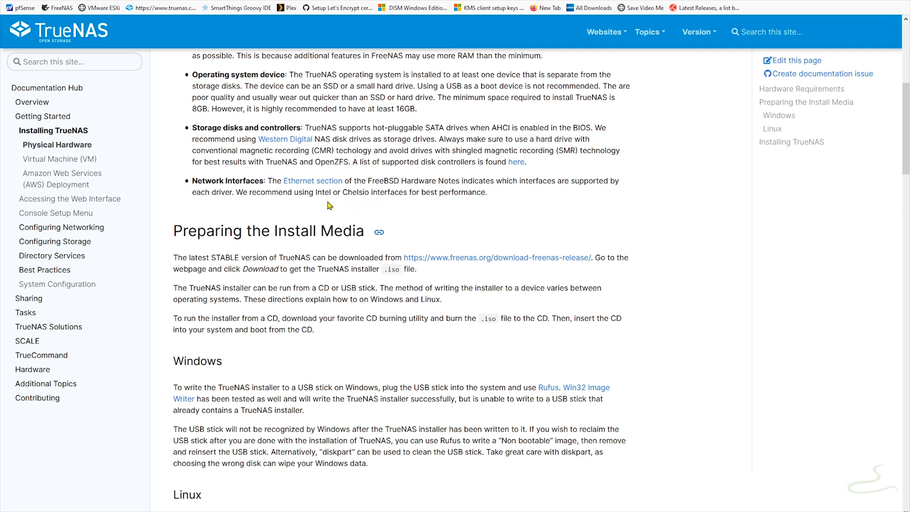
pyautogui.moveTo(235, 192); pyautogui.dragTo(328, 192)
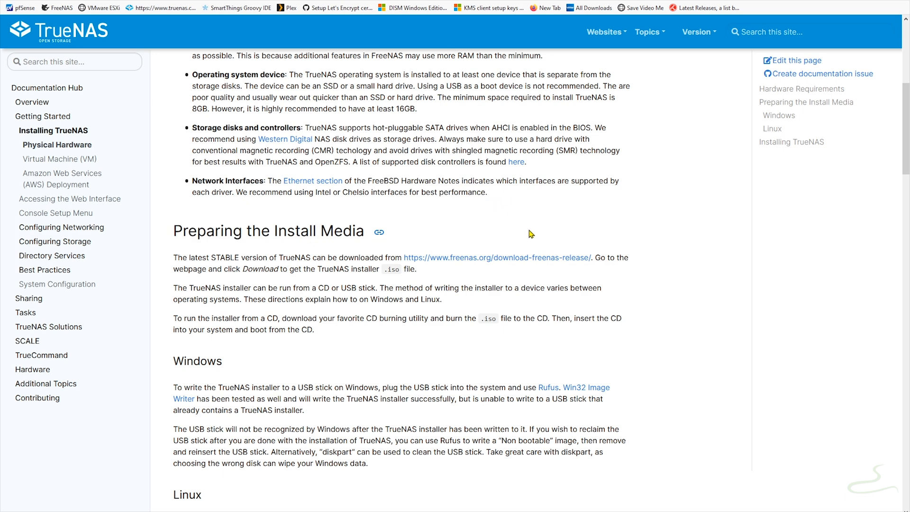
pyautogui.scroll(3)
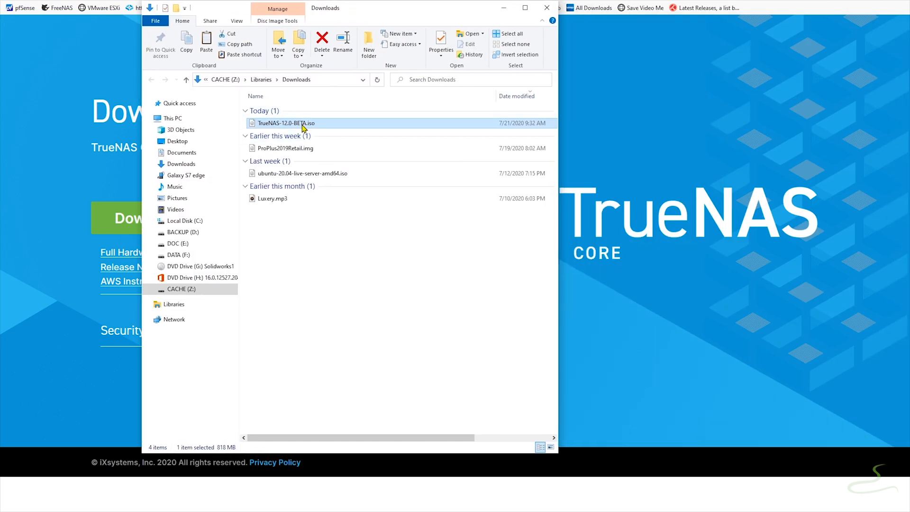
pyautogui.moveTo(544, 8)
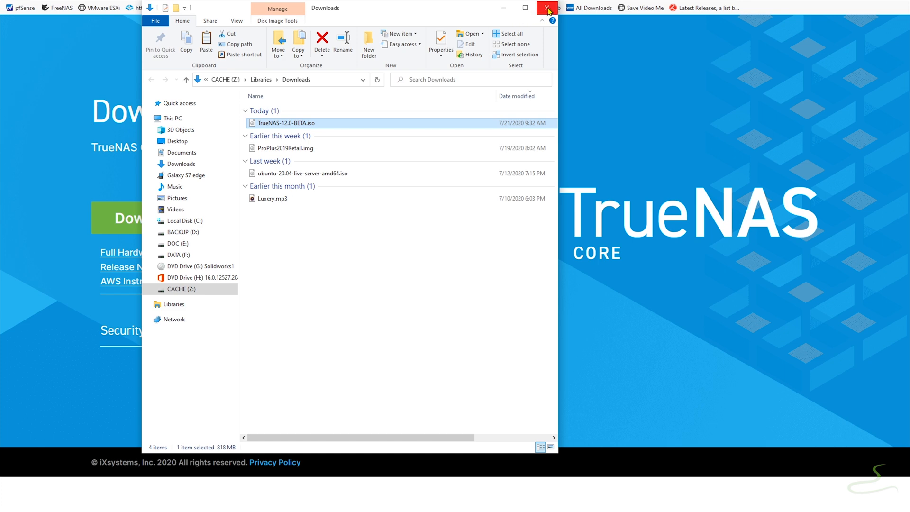
# Close the File Explorer Downloads window showing TrueNAS-12.0-BETA.iso.
pyautogui.click(544, 8)
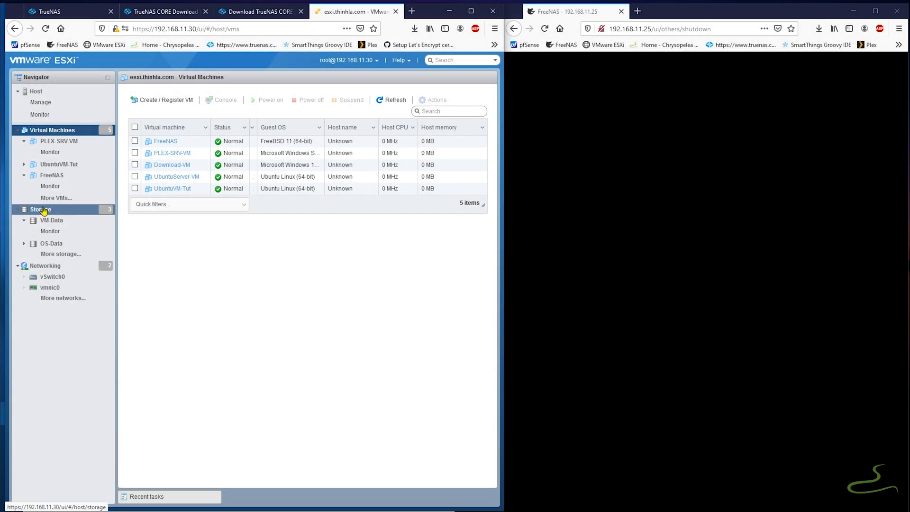
# Open Storage and select the OS-Data datastore.
pyautogui.click(40, 209)
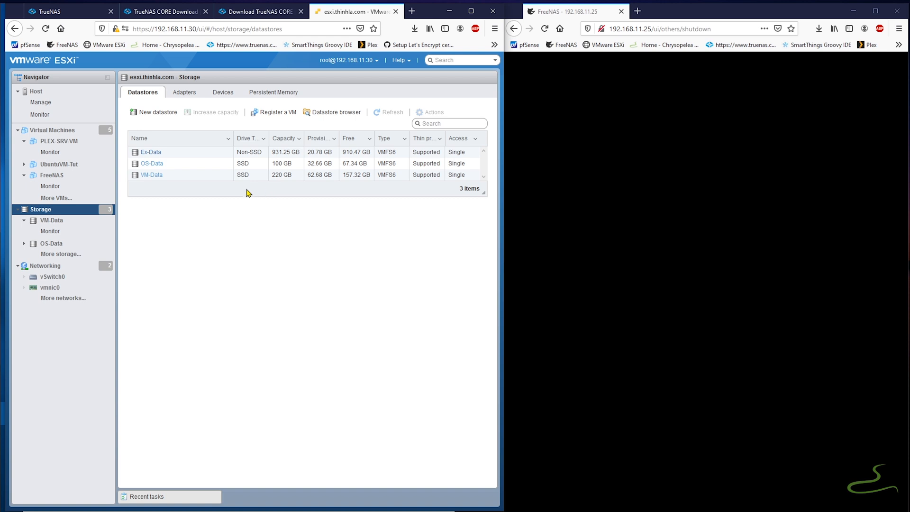
pyautogui.click(151, 164)
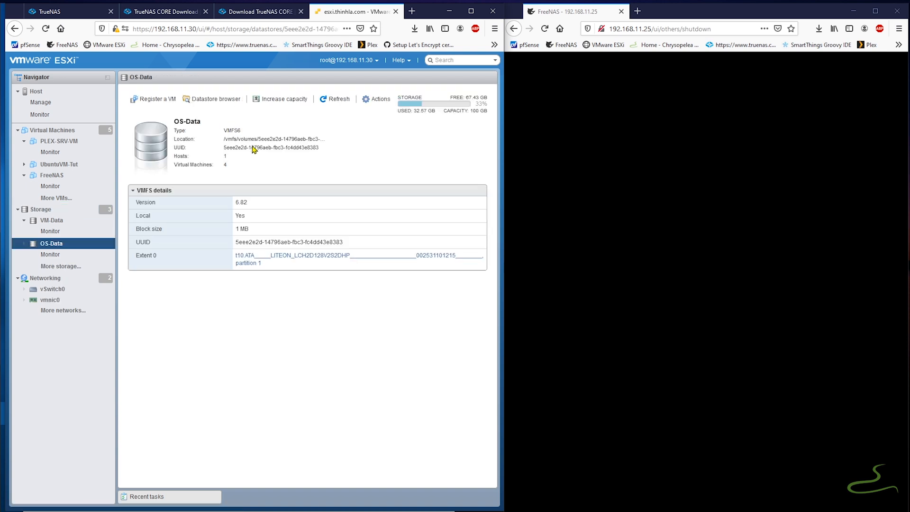
pyautogui.moveTo(217, 102)
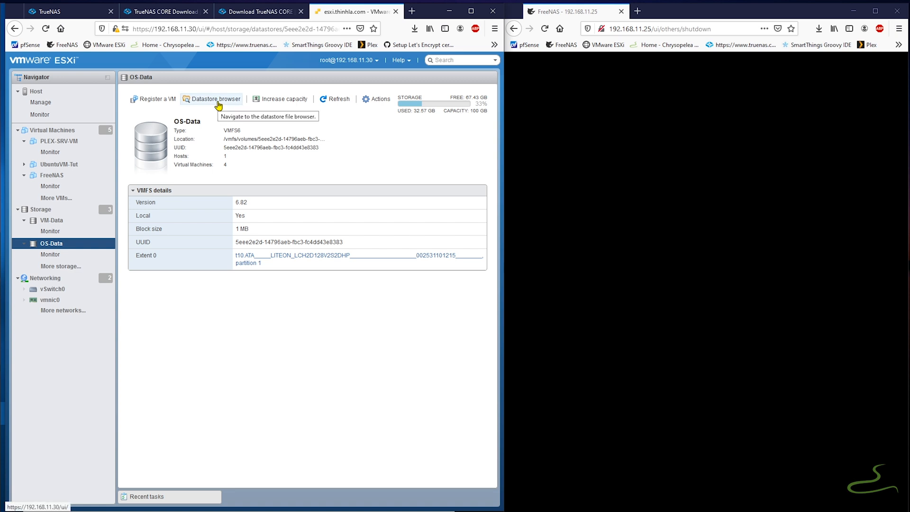
# Upload TrueNAS-12.0-BETA.iso into ISO_Upload through the OS-Data datastore browser.
pyautogui.click(215, 98)
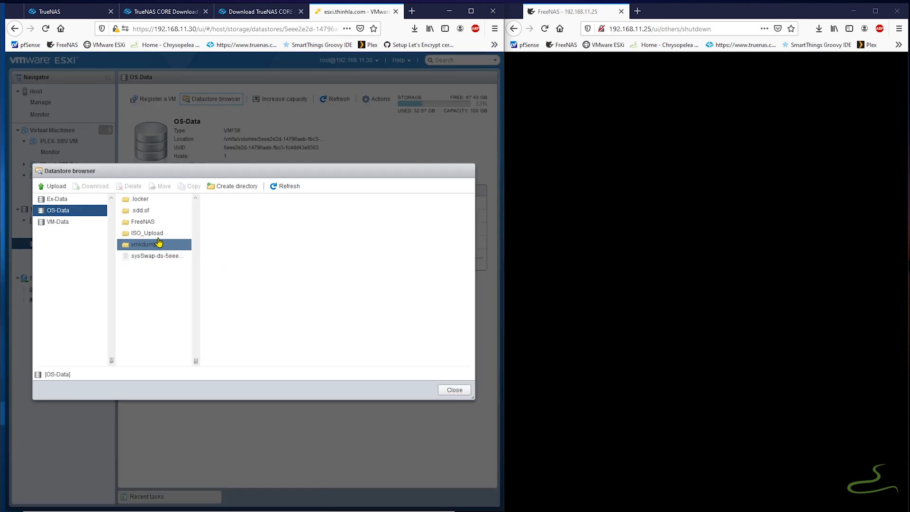
pyautogui.click(146, 233)
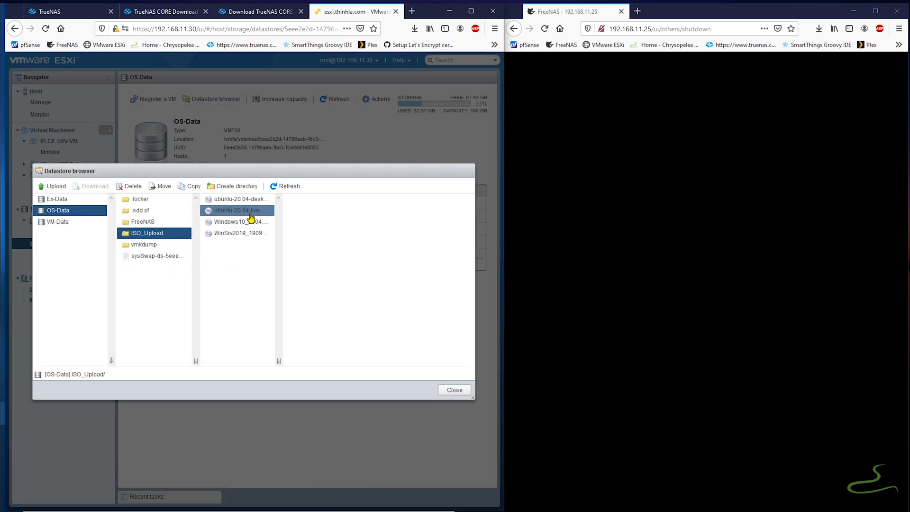
pyautogui.click(56, 186)
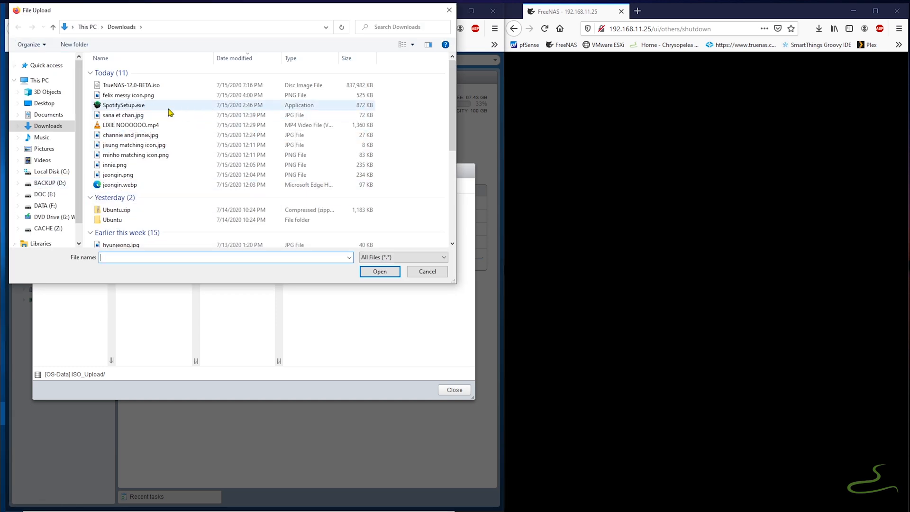
pyautogui.click(131, 85)
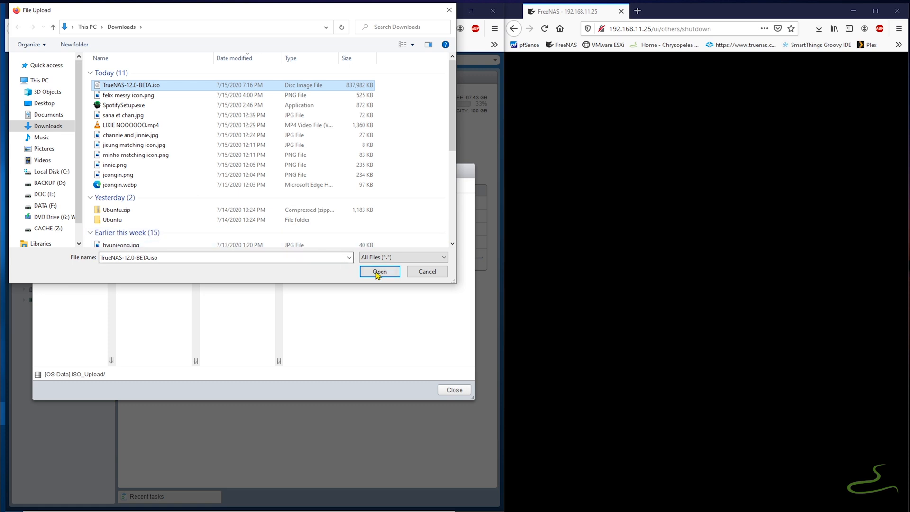
pyautogui.click(380, 271)
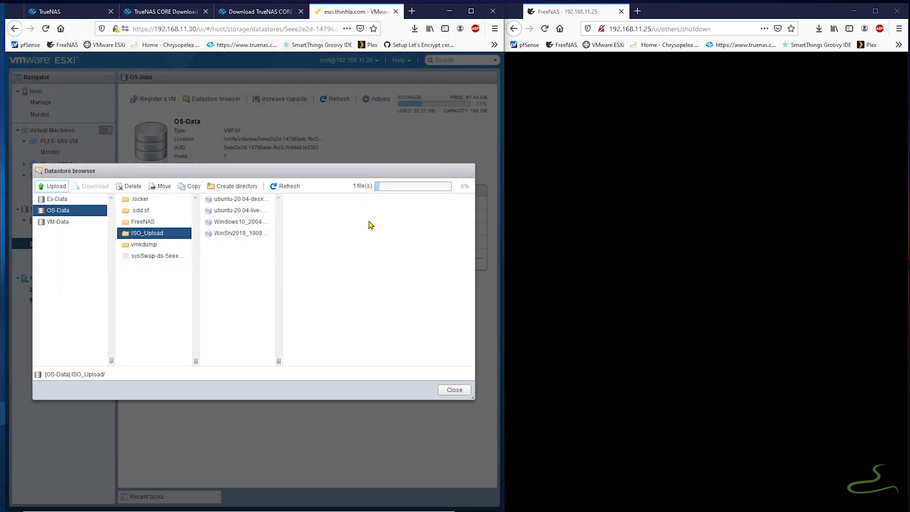
pyautogui.moveTo(710, 257)
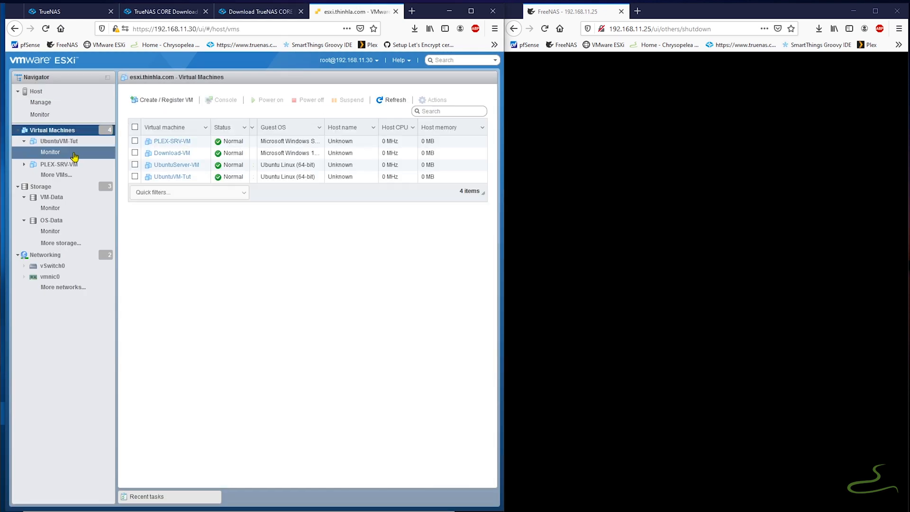
# Create a VM named TrueNAS-CORE-Beta, FreeBSD 12 64-bit, stored on the VM-Data datastore.
pyautogui.click(162, 99)
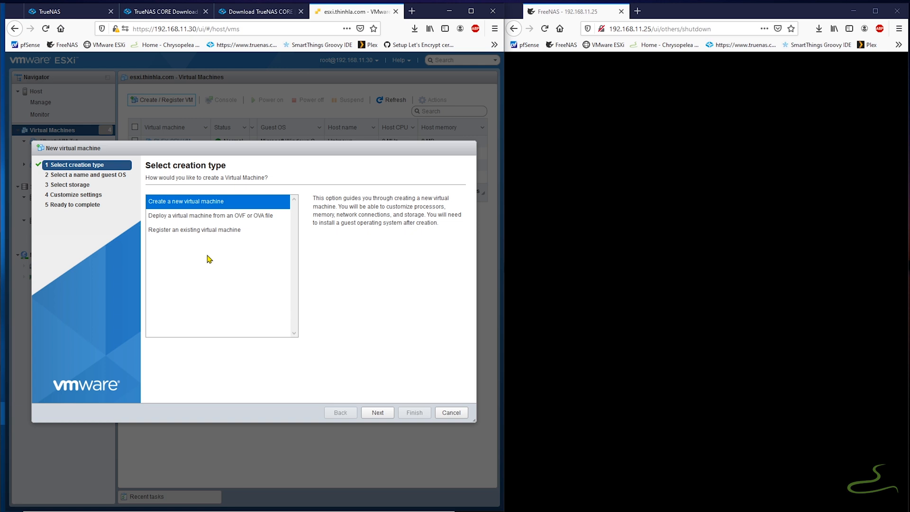
pyautogui.write('TrueNAS-CORE-Beta')
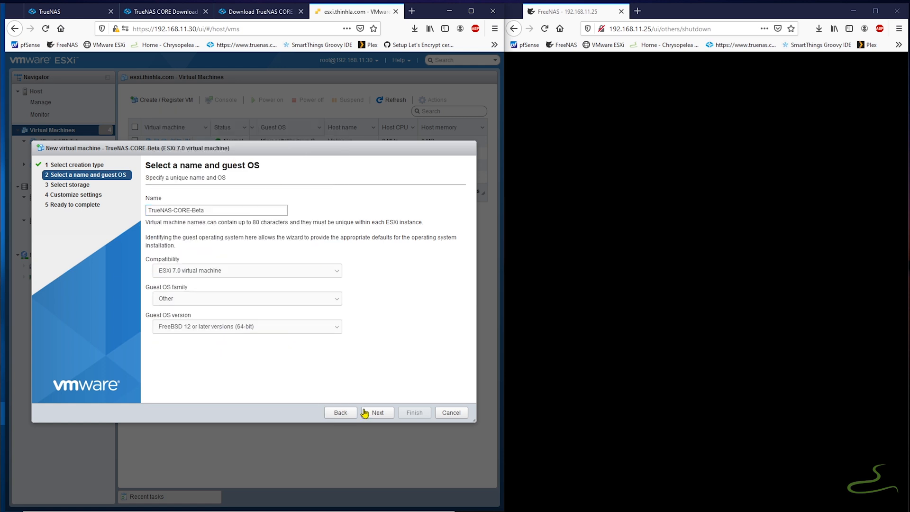
pyautogui.click(377, 412)
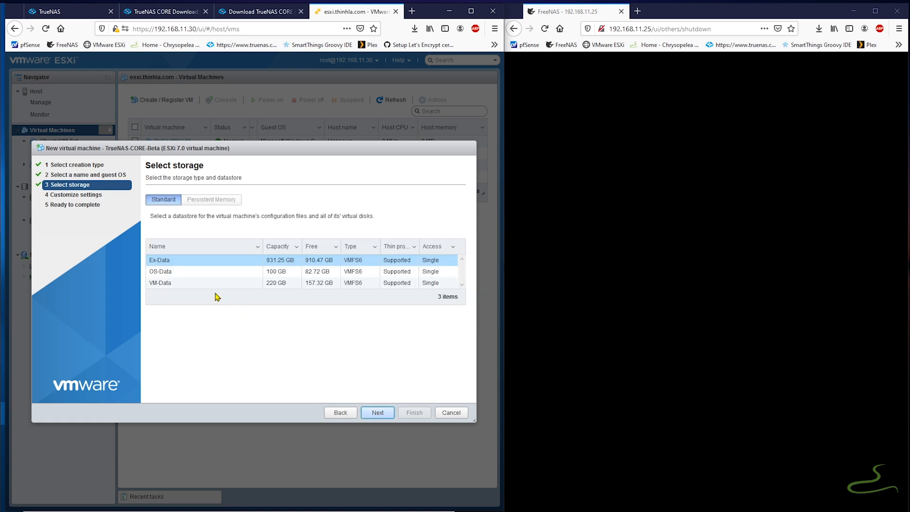
pyautogui.click(160, 271)
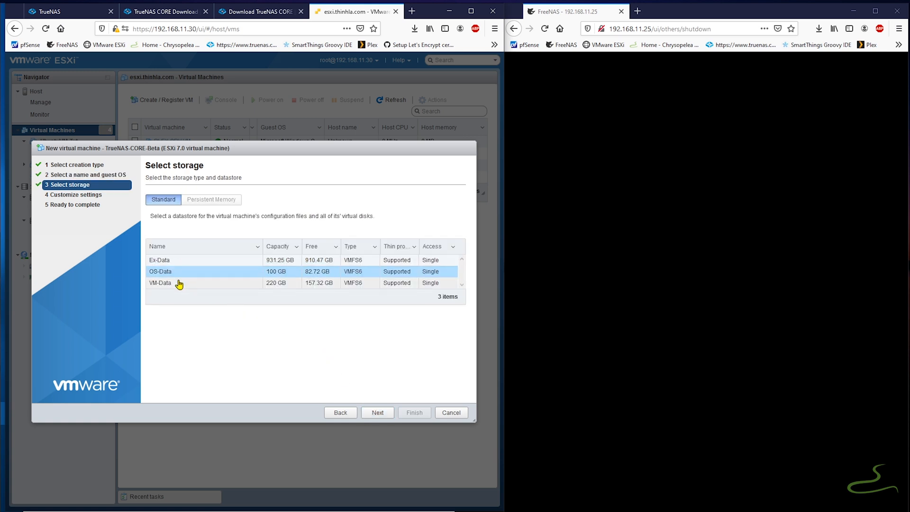
pyautogui.click(179, 283)
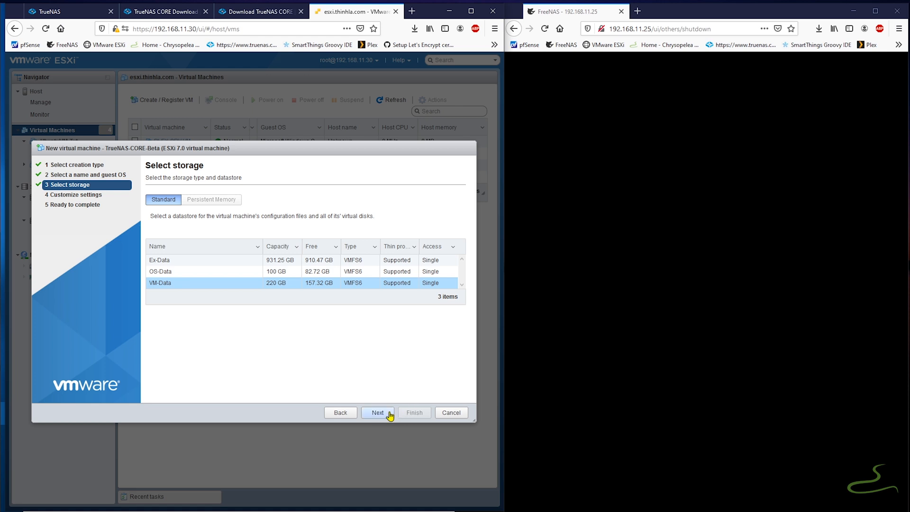
pyautogui.click(378, 412)
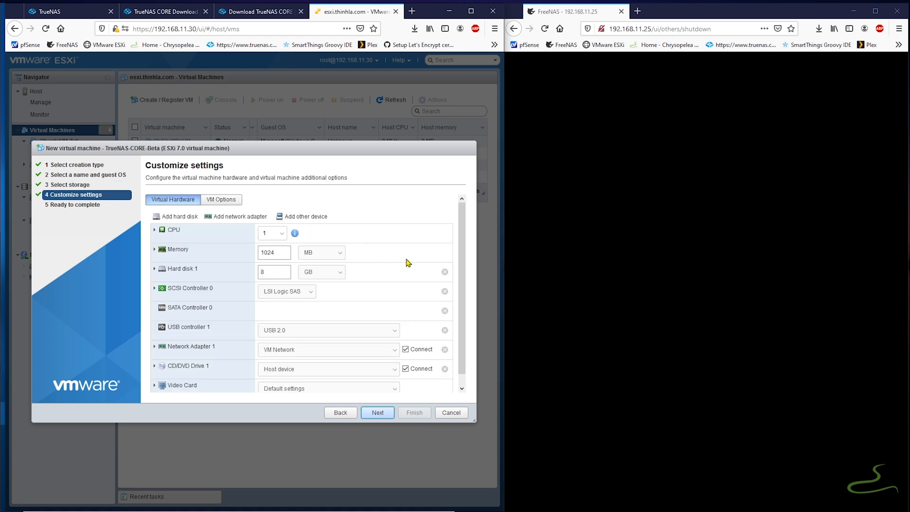
# Choose 6 CPUs, 20480 MB memory, and a 20 GB eagerly zeroed thick Hard disk 1.
pyautogui.scroll(-3)
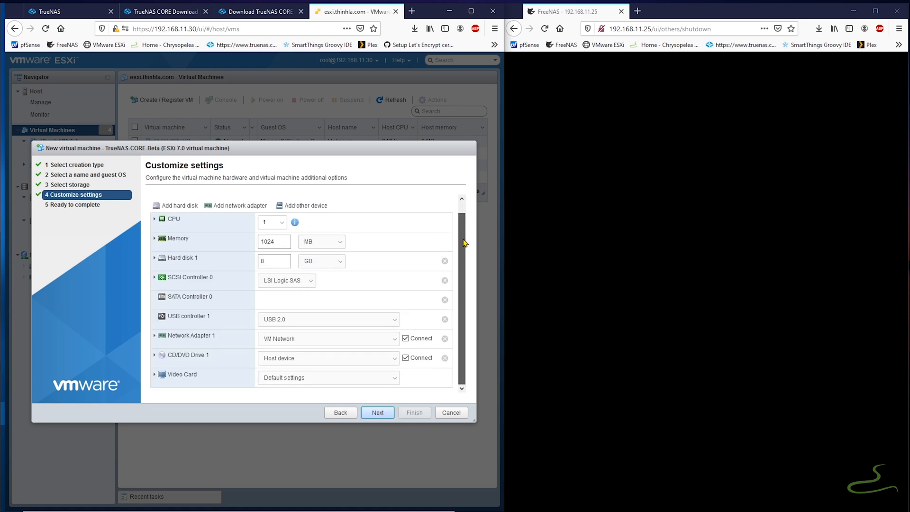
pyautogui.click(281, 222)
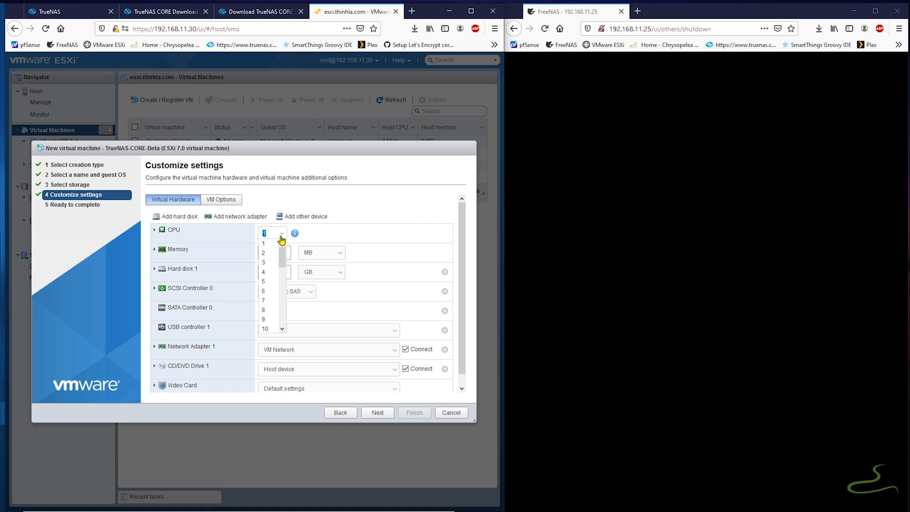
pyautogui.click(263, 291)
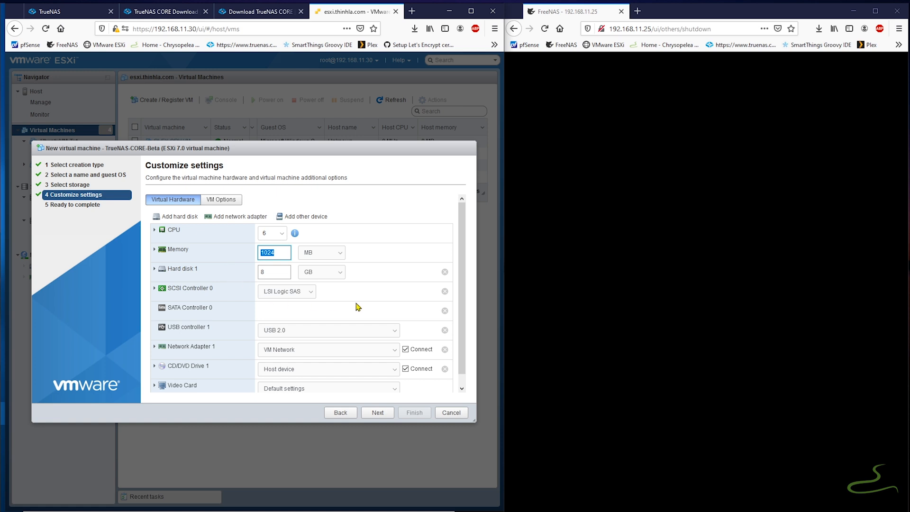
pyautogui.write('20480')
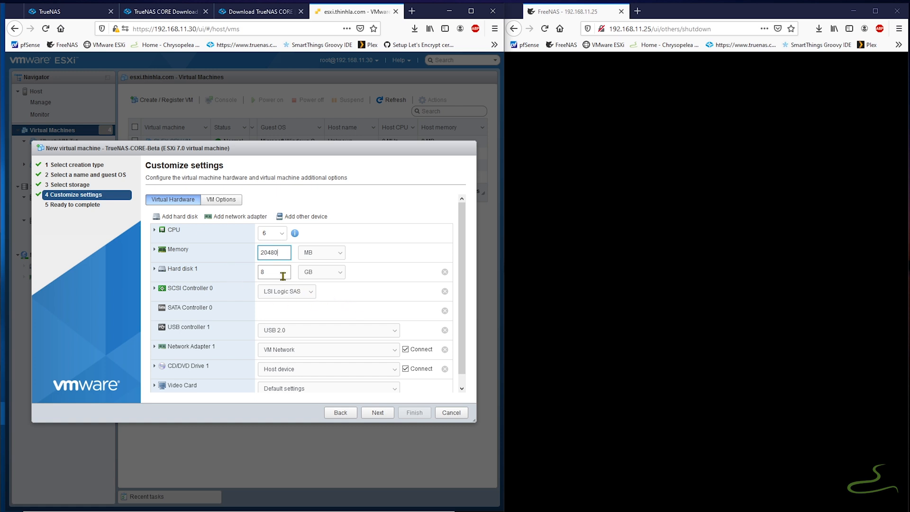
pyautogui.click(154, 269)
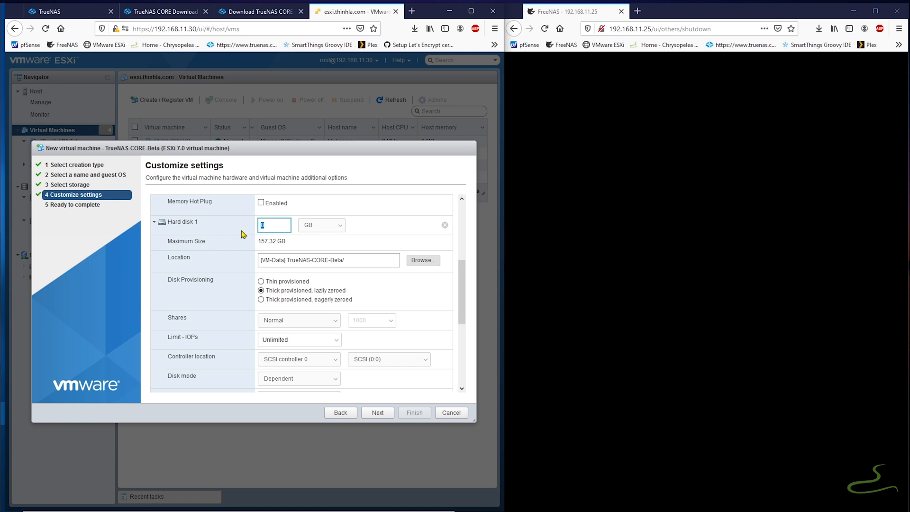
pyautogui.write('20')
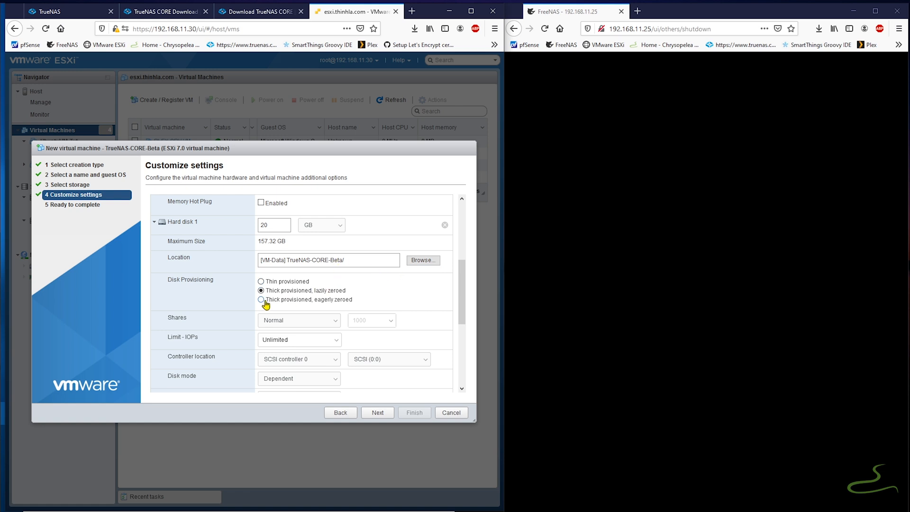
pyautogui.click(260, 300)
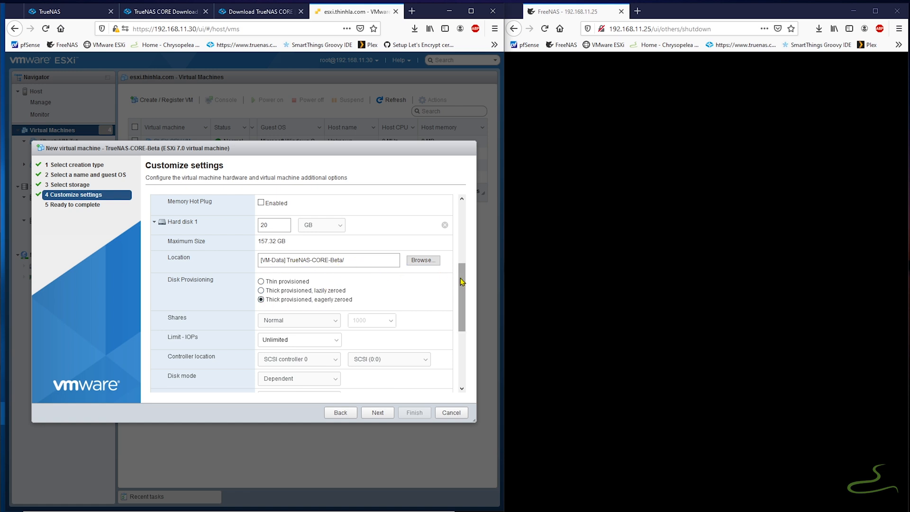
# Keep the network adapter connected to VM Network.
pyautogui.scroll(-3)
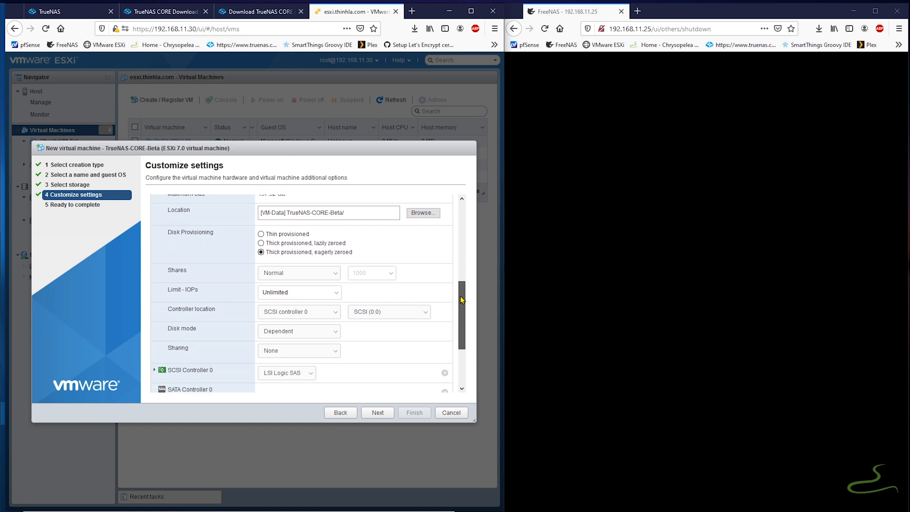
pyautogui.scroll(-3)
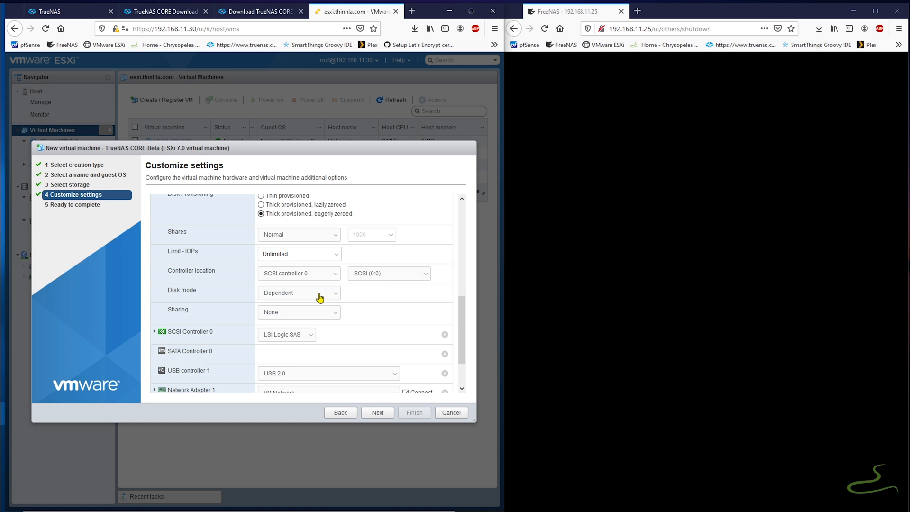
pyautogui.moveTo(303, 245)
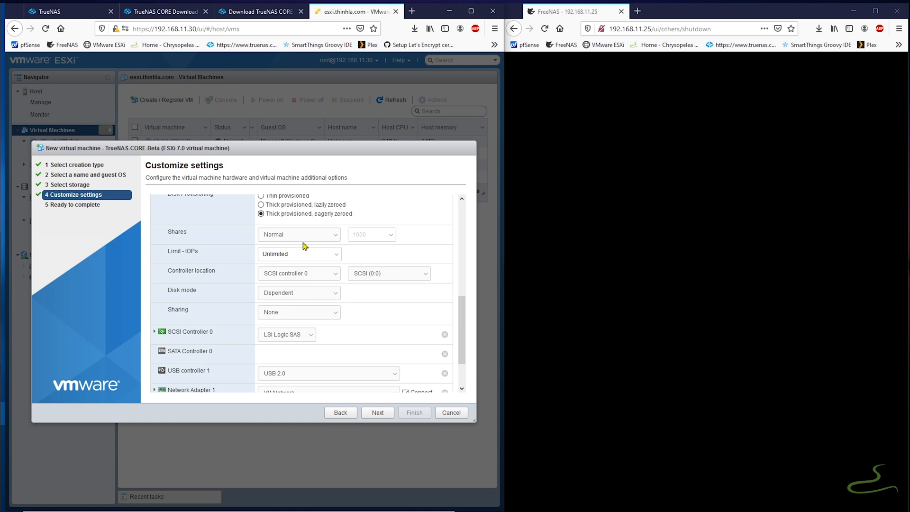
pyautogui.moveTo(222, 337)
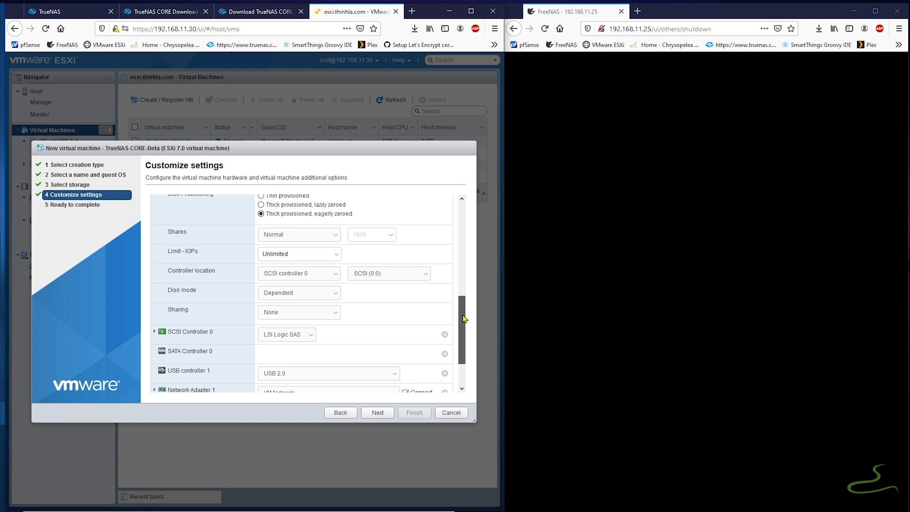
pyautogui.scroll(-3)
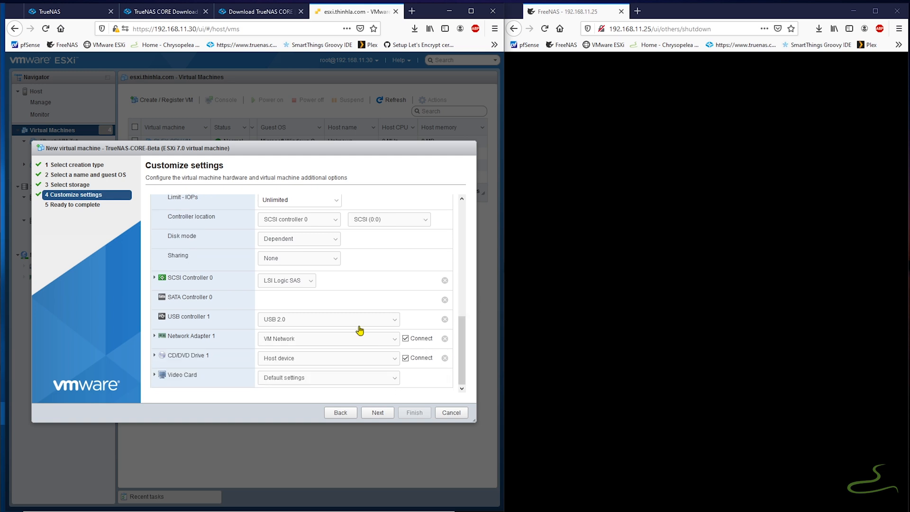
pyautogui.moveTo(180, 340)
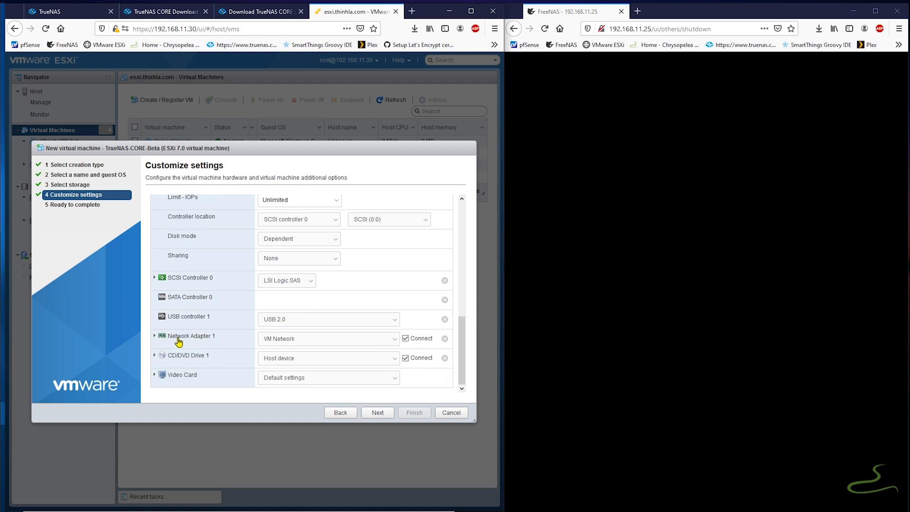
pyautogui.click(328, 338)
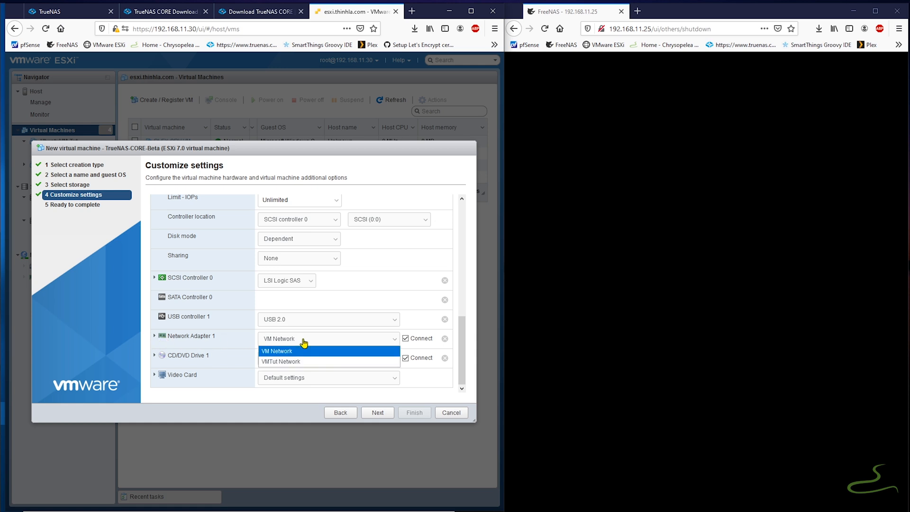
pyautogui.click(277, 351)
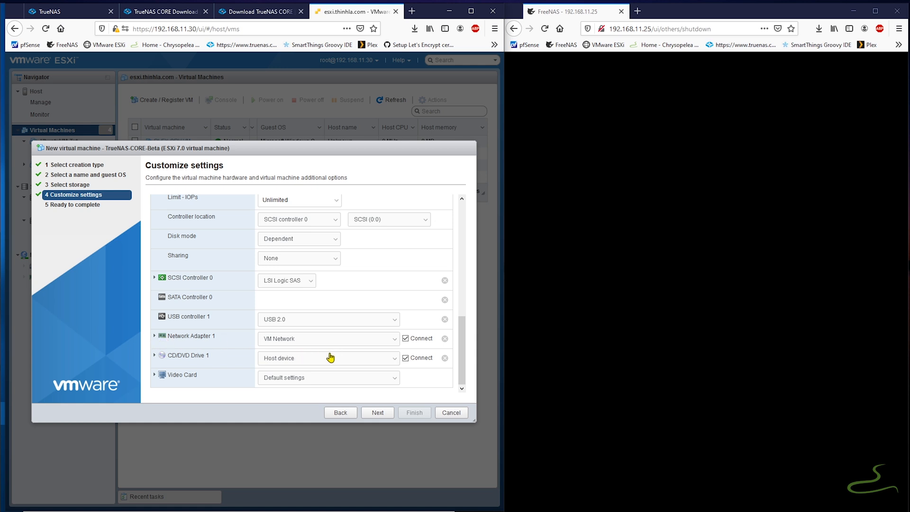
# Mount ISO_Upload/TrueNAS-12.0-BETA.iso on the CD/DVD drive and add the Patsburg SATA PCI passthrough device.
pyautogui.click(329, 358)
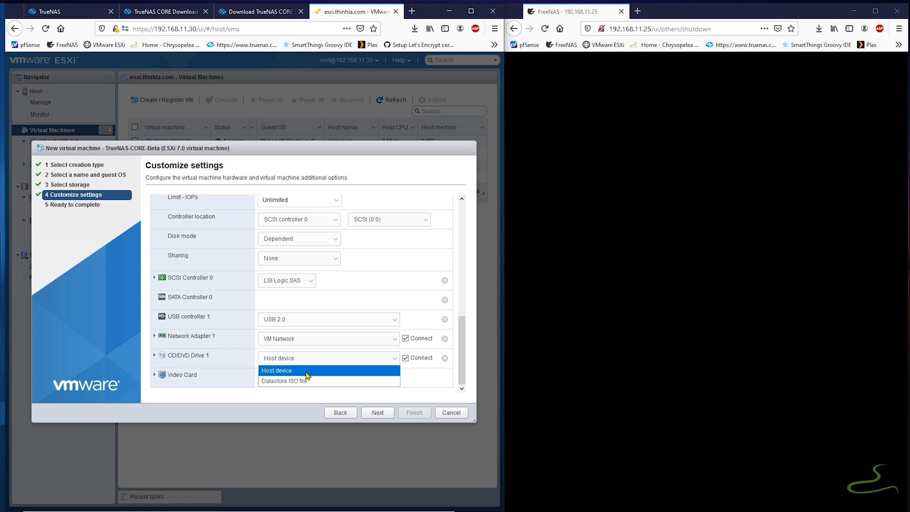
pyautogui.click(285, 380)
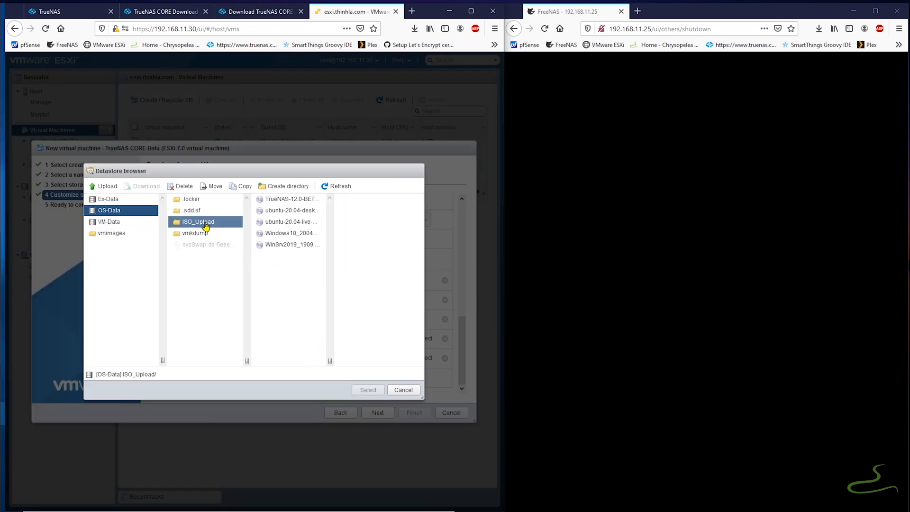
pyautogui.click(291, 222)
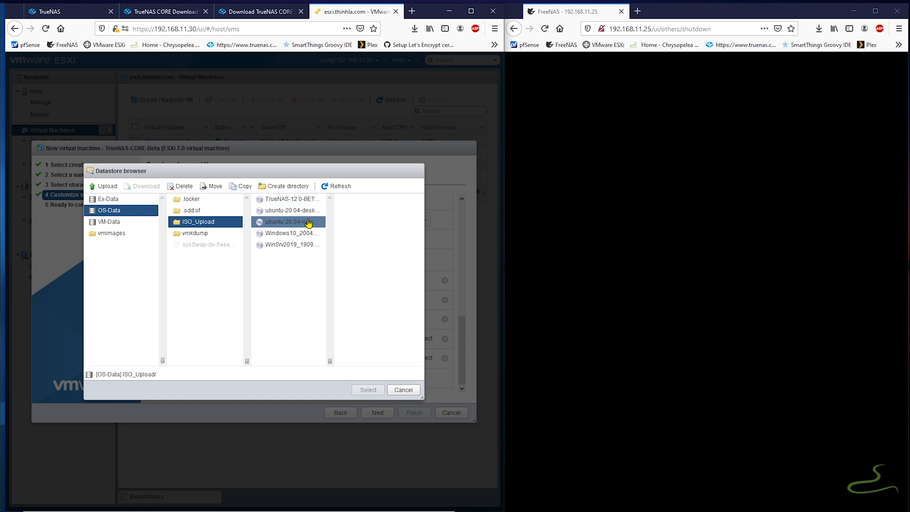
pyautogui.click(291, 199)
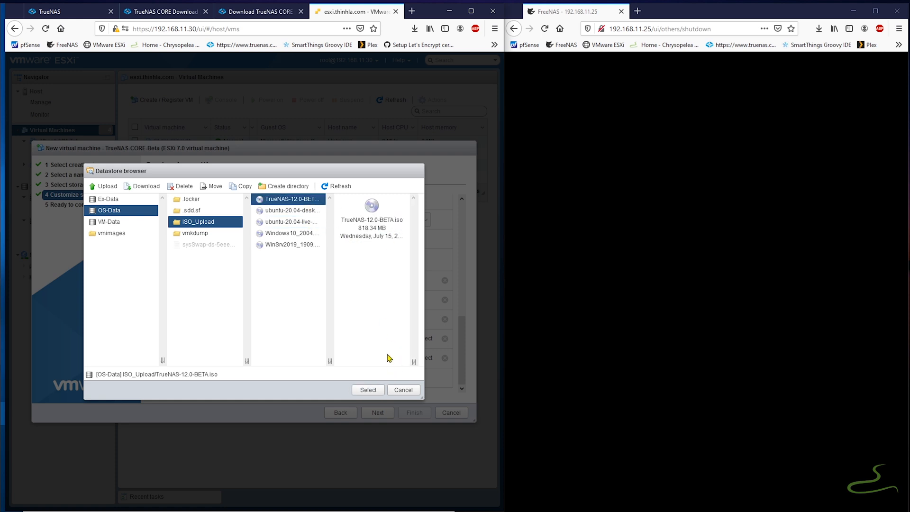
pyautogui.click(368, 390)
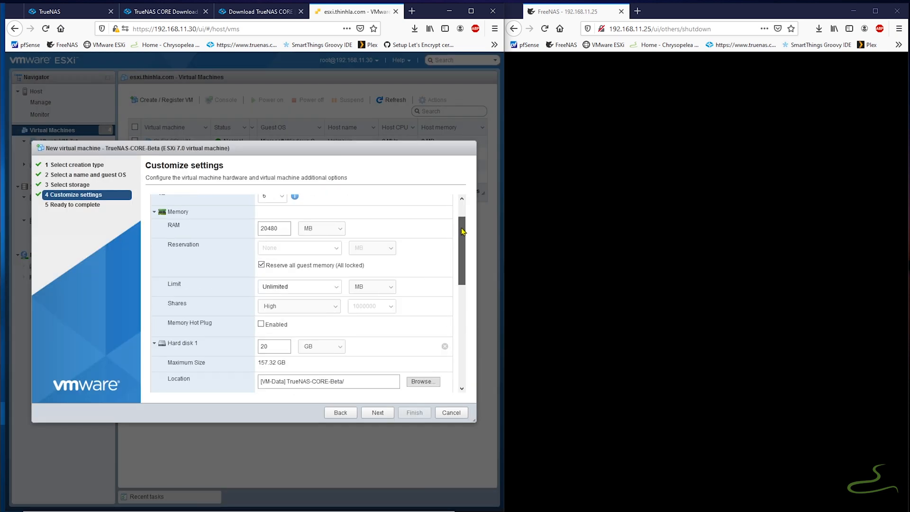
pyautogui.click(305, 216)
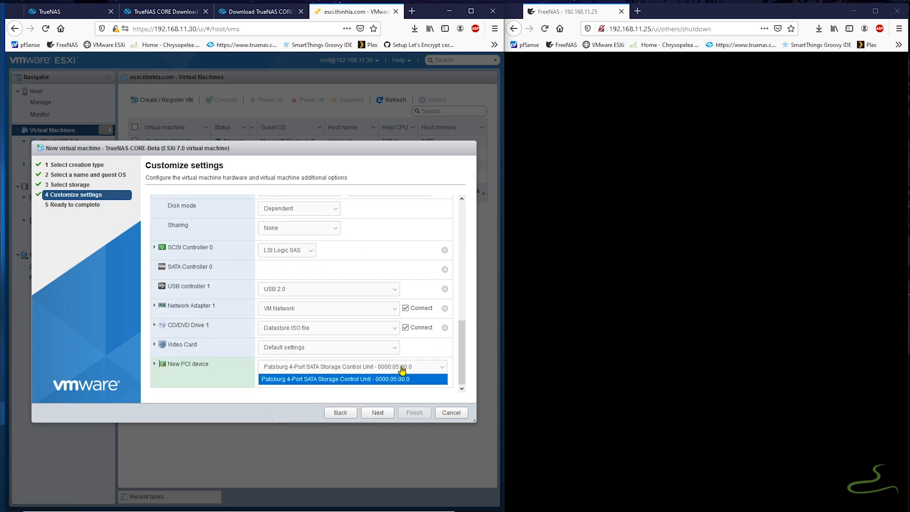
pyautogui.click(377, 412)
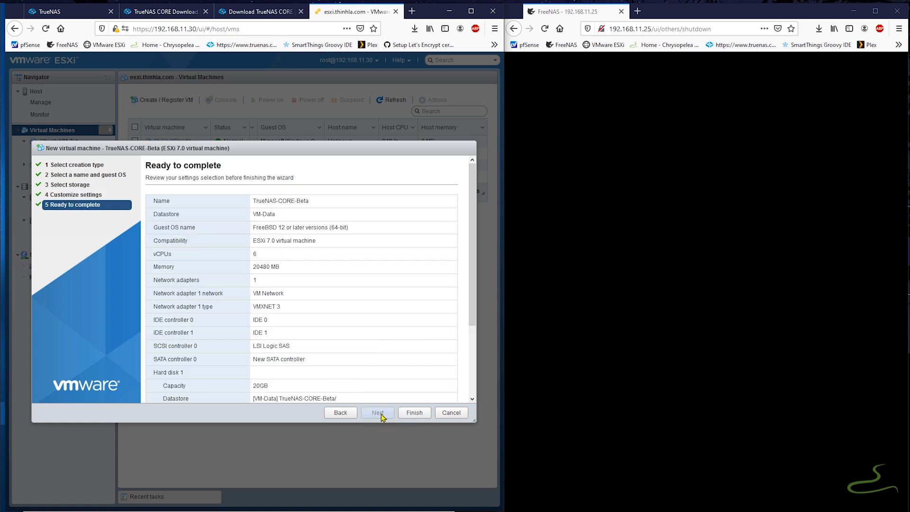
# Review the summary, click Finish, and open the TrueNAS-CORE-Beta VM page.
pyautogui.scroll(-3)
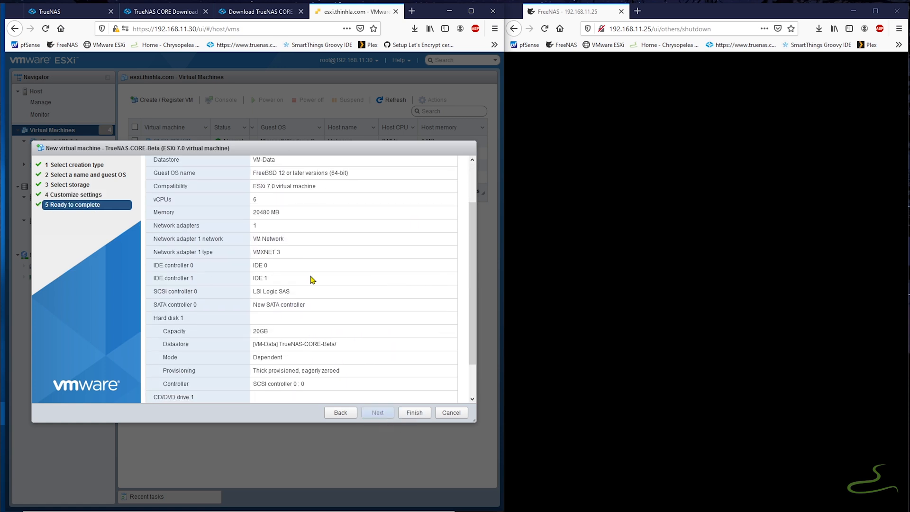
pyautogui.scroll(-3)
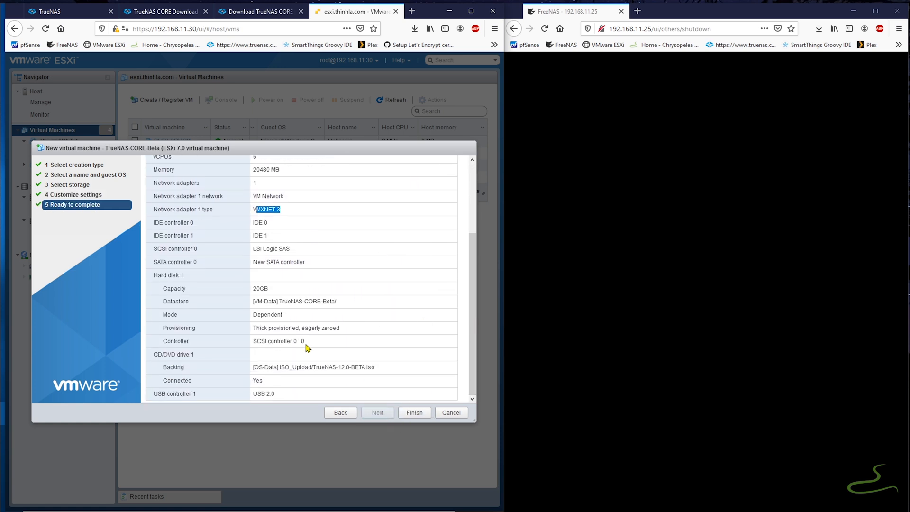
pyautogui.click(414, 412)
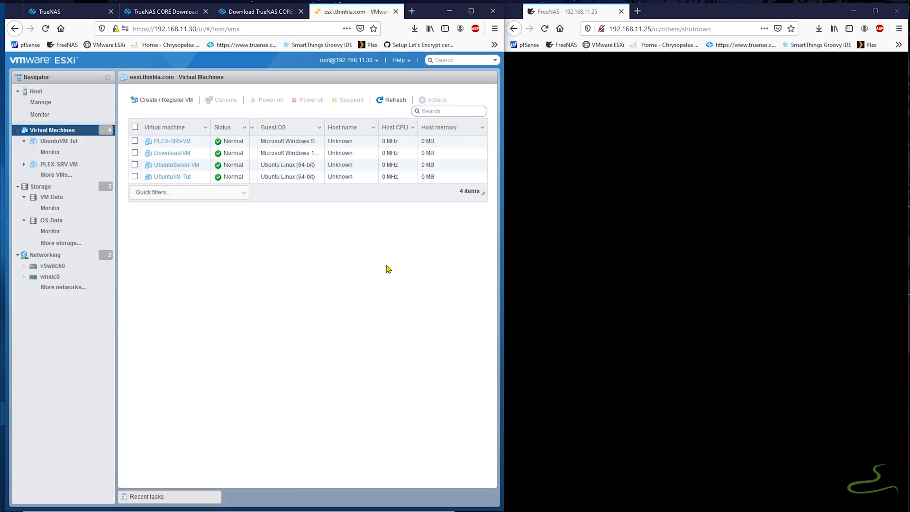
pyautogui.moveTo(264, 244)
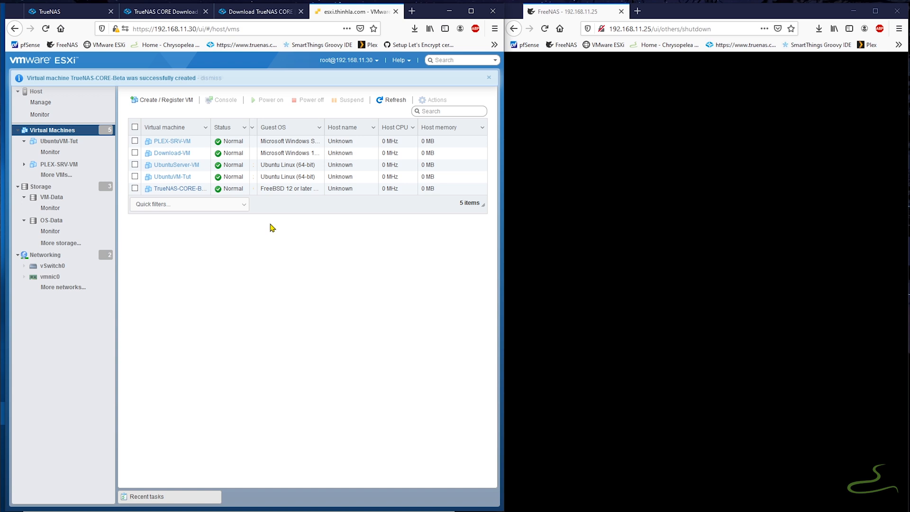
pyautogui.click(179, 188)
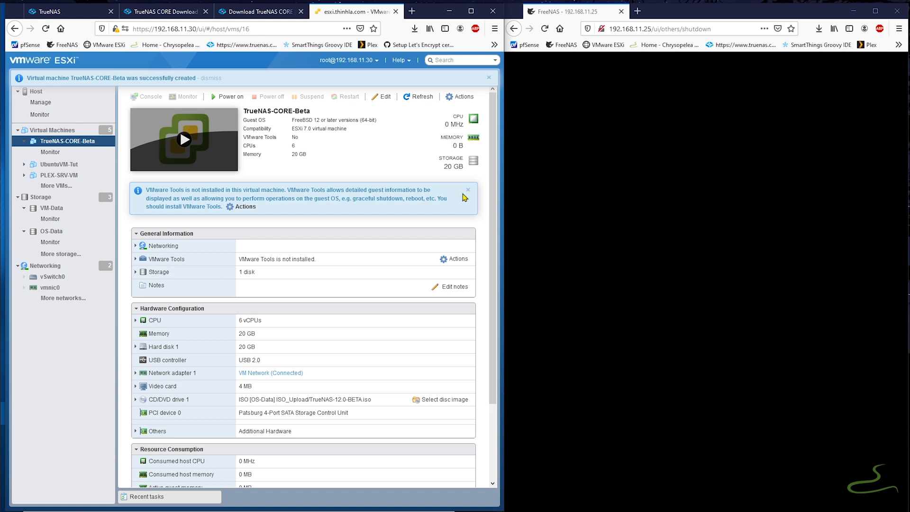
# Power on the TrueNAS-CORE-Beta VM to start the TrueNAS installer.
pyautogui.click(230, 97)
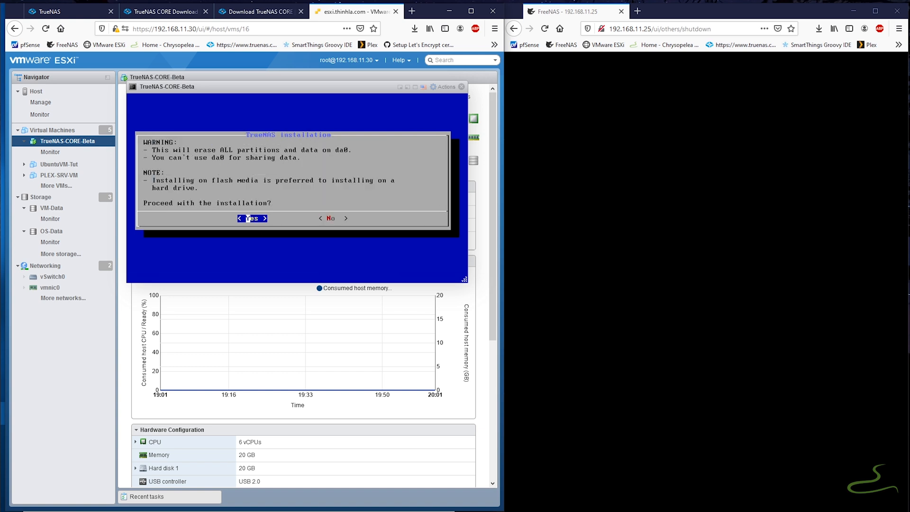
# Enter the root password, check the host's performance monitor, then return to TrueNAS-CORE-Beta.
pyautogui.click(251, 218)
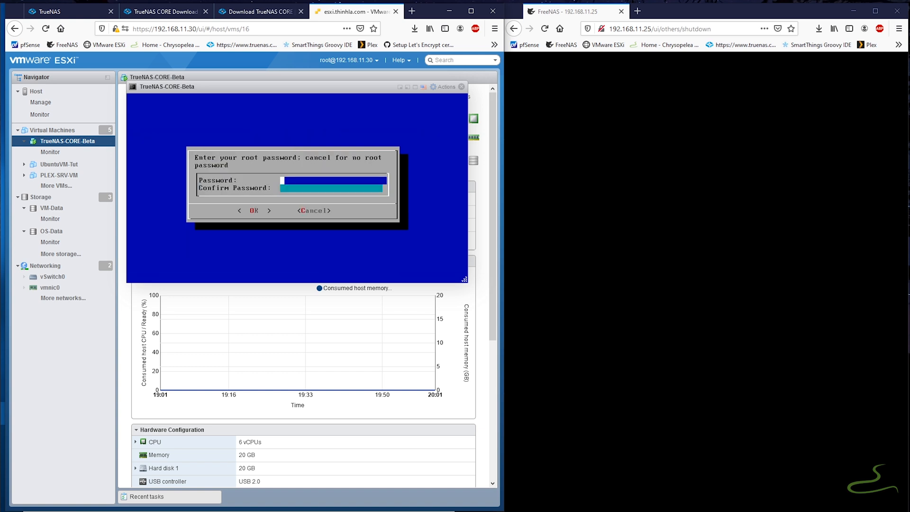
pyautogui.write('**')
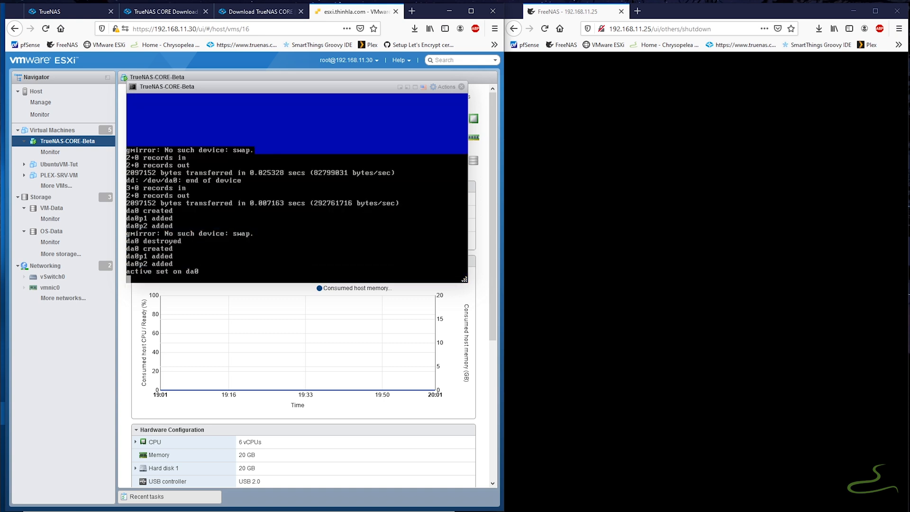
pyautogui.click(30, 91)
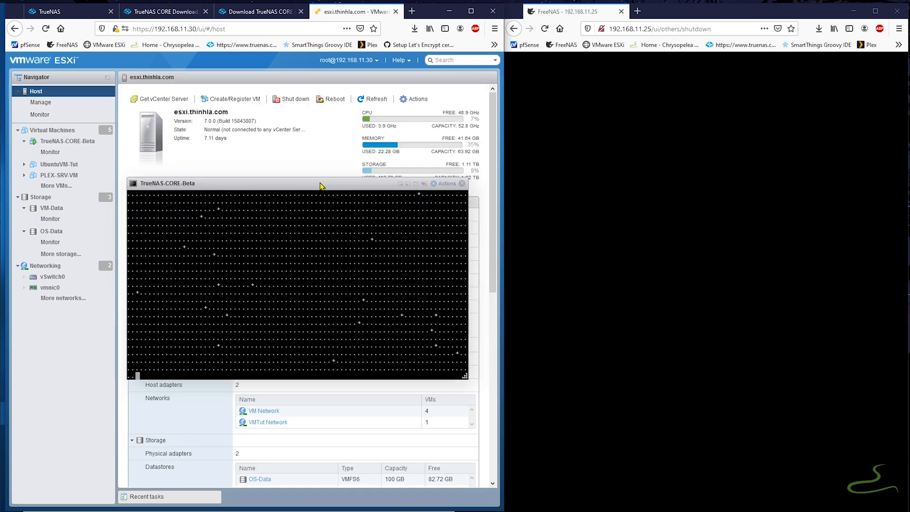
pyautogui.click(39, 114)
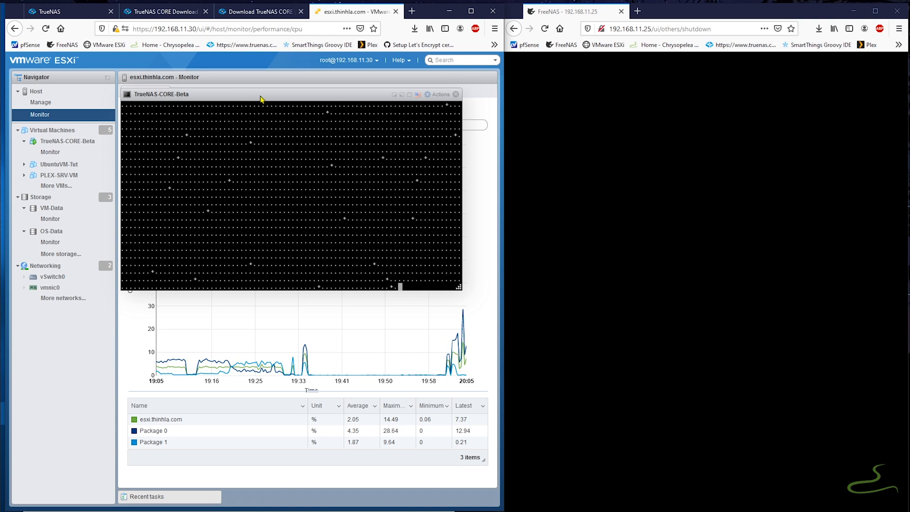
pyautogui.click(68, 140)
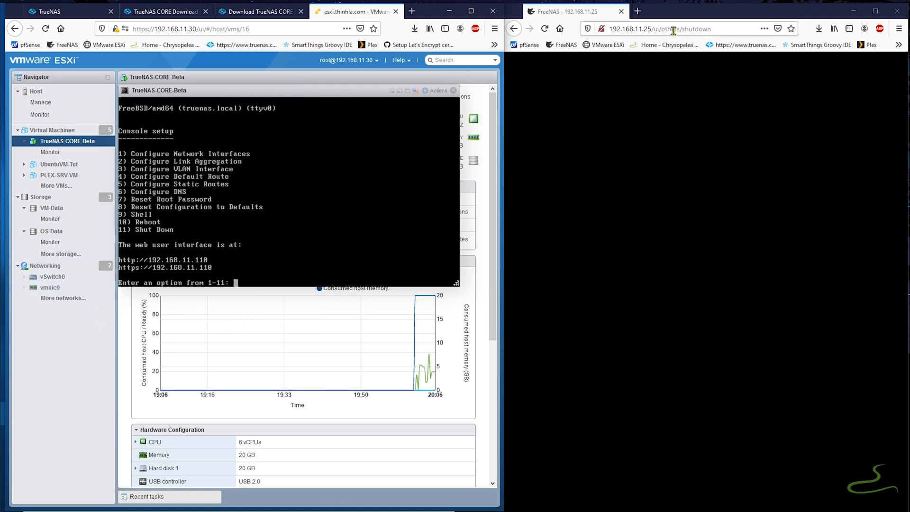
# Log in to 192.168.11.110 as root and scroll through the TrueNAS dashboard.
pyautogui.click(671, 29)
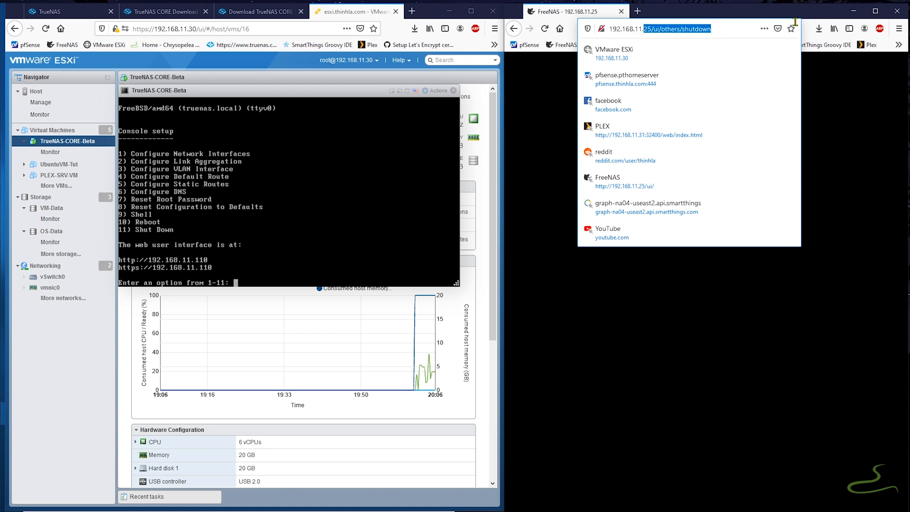
pyautogui.write('192.168.11.110')
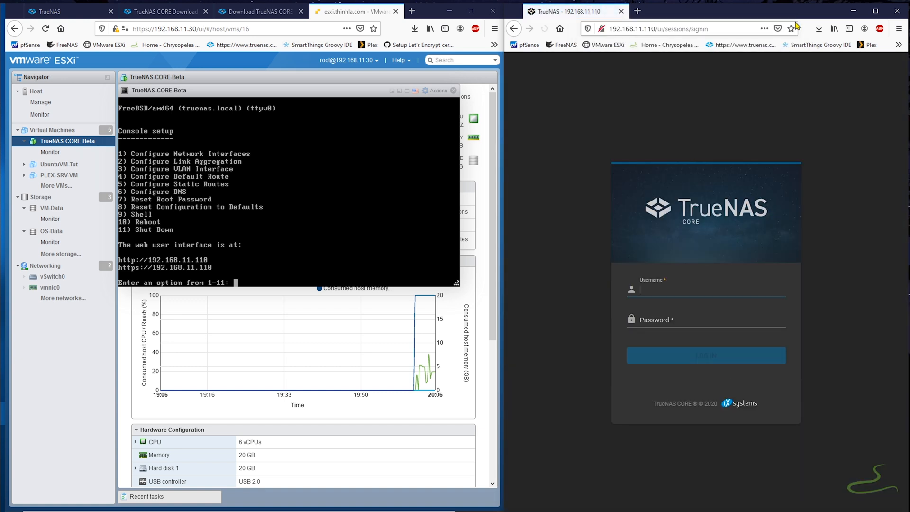
pyautogui.write('root')
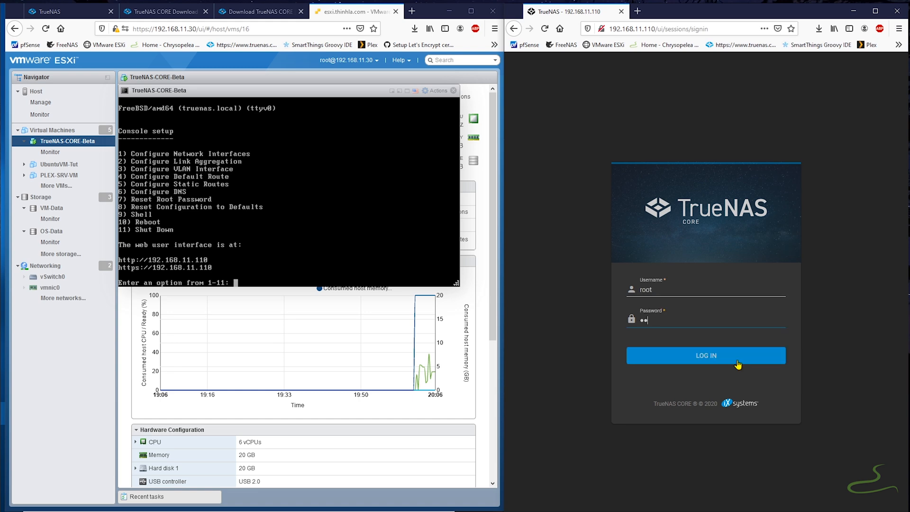
pyautogui.click(706, 355)
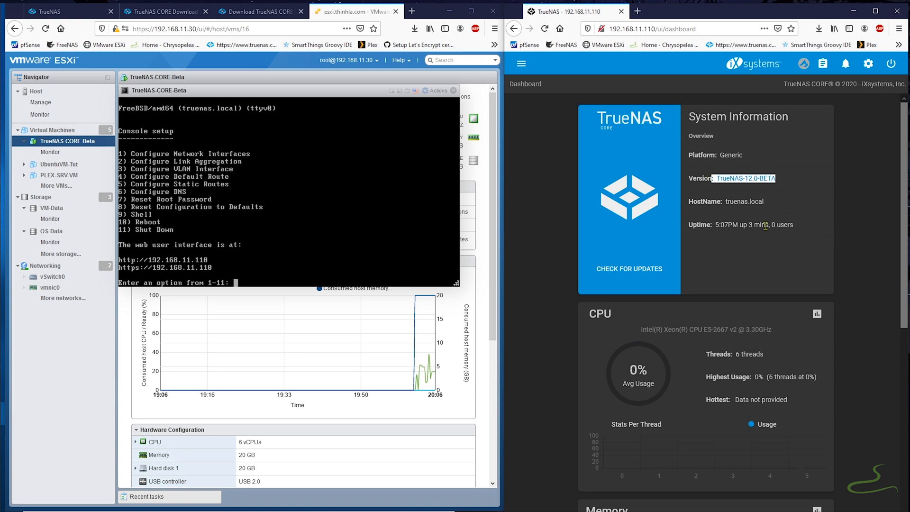
pyautogui.scroll(-3)
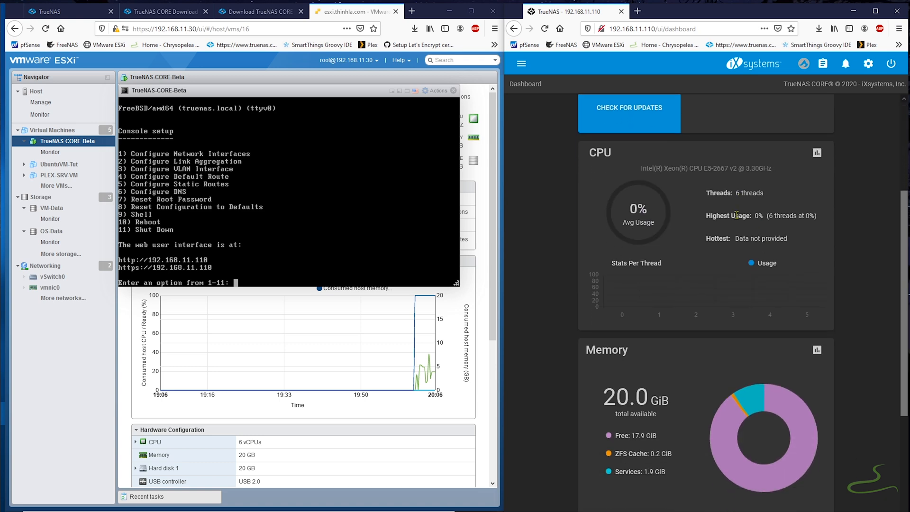
pyautogui.scroll(-3)
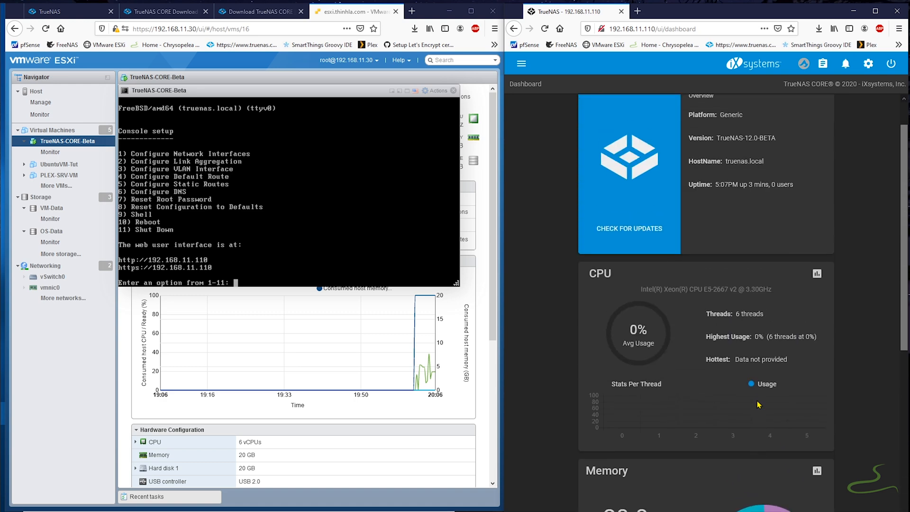
# Show the host's PCI devices with the Patsburg 4-Port SATA controller's passthrough Active.
pyautogui.click(521, 64)
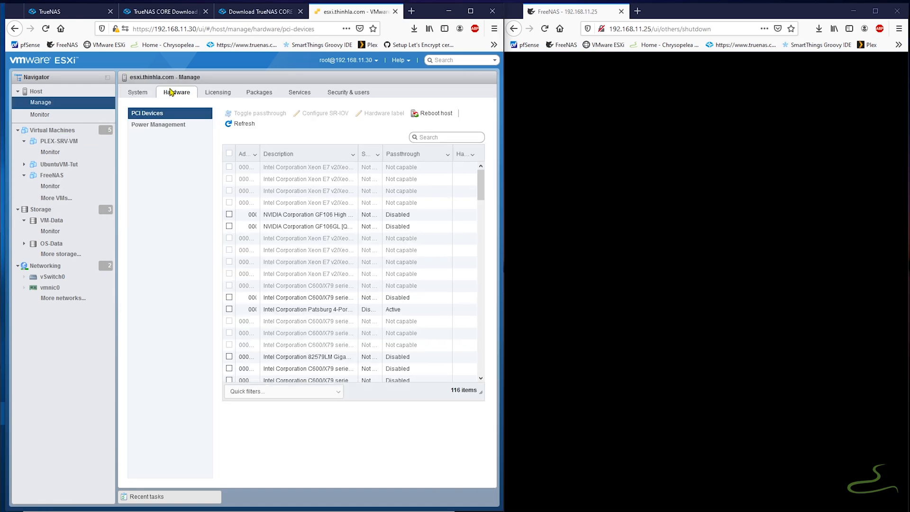
pyautogui.moveTo(482, 282)
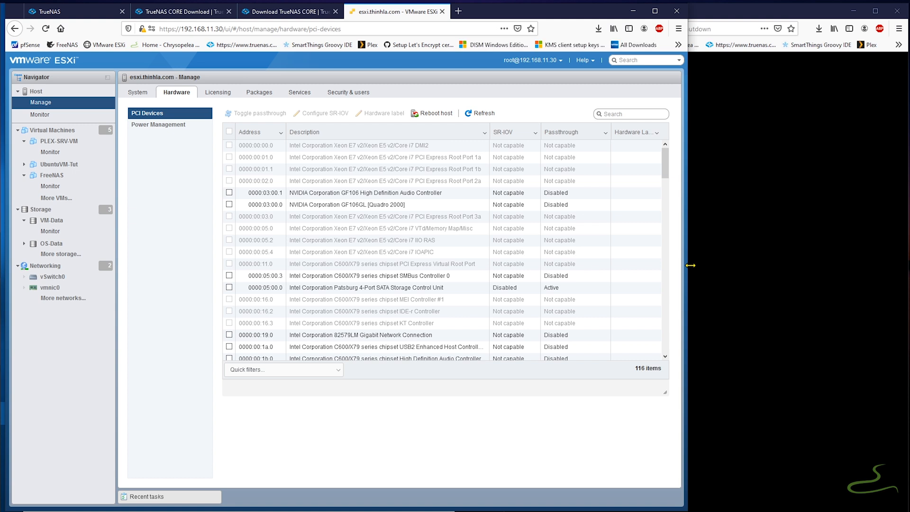
pyautogui.moveTo(391, 288)
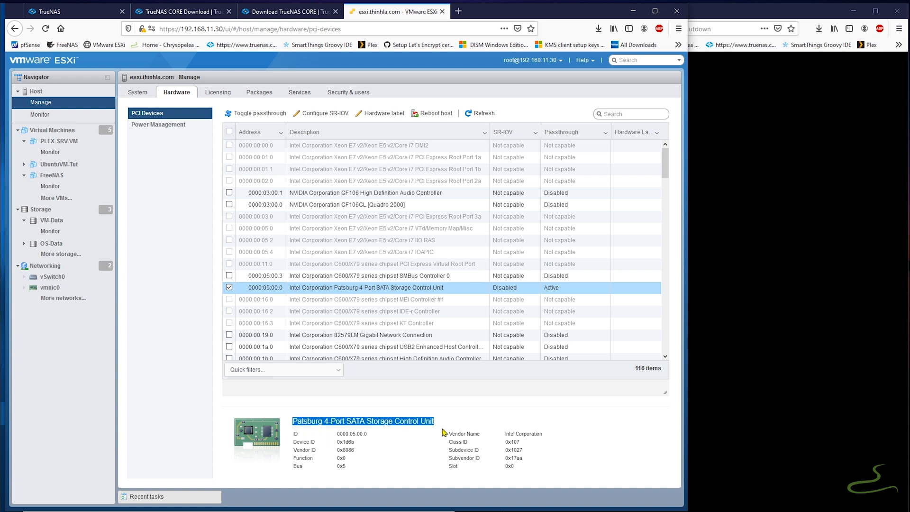
pyautogui.moveTo(538, 302)
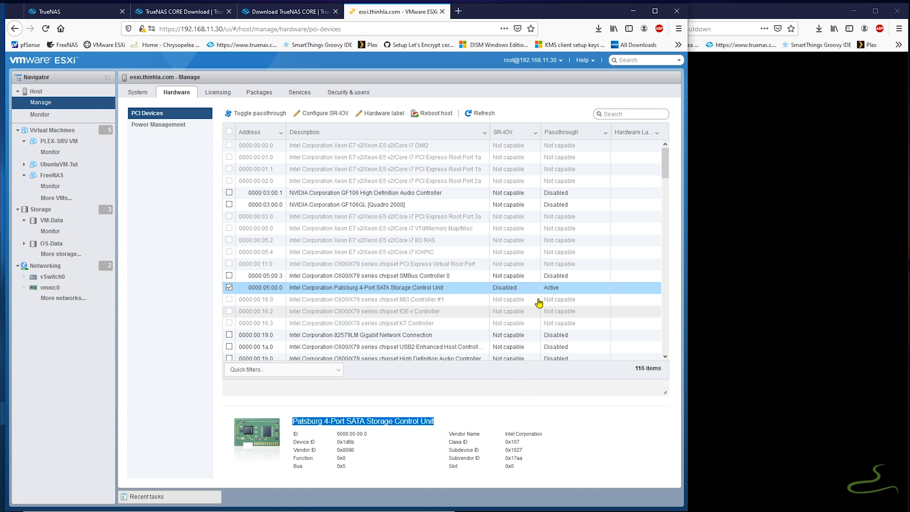
pyautogui.moveTo(551, 292)
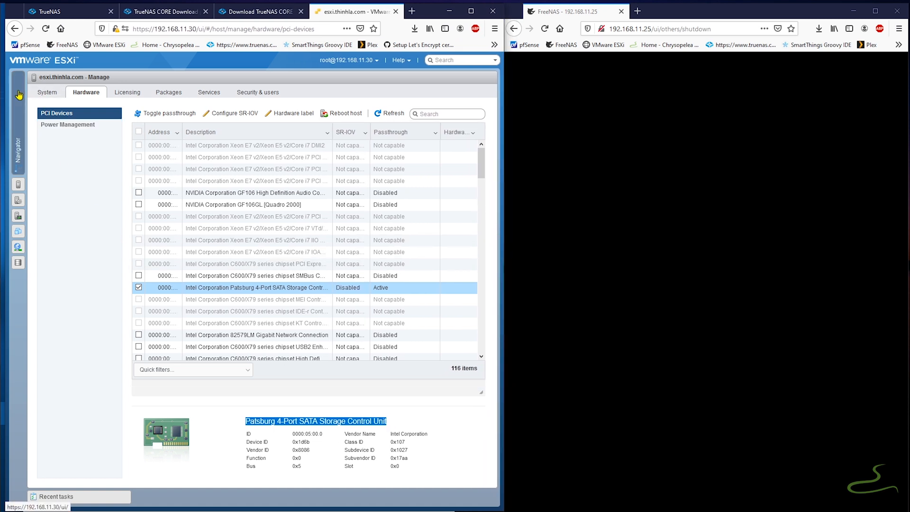
# Read the ServeTheHome LSI SAS HBA chip list, highlighting the SAS 2008 entry.
pyautogui.click(17, 93)
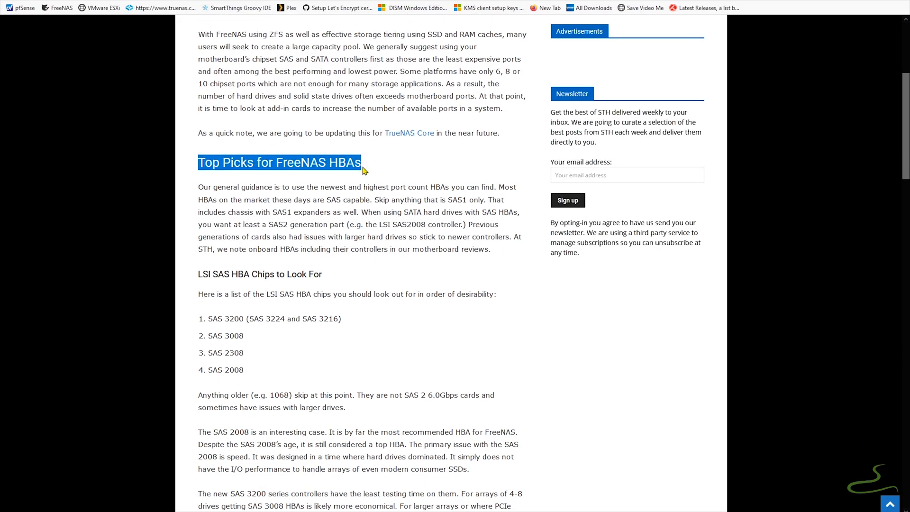
pyautogui.scroll(-3)
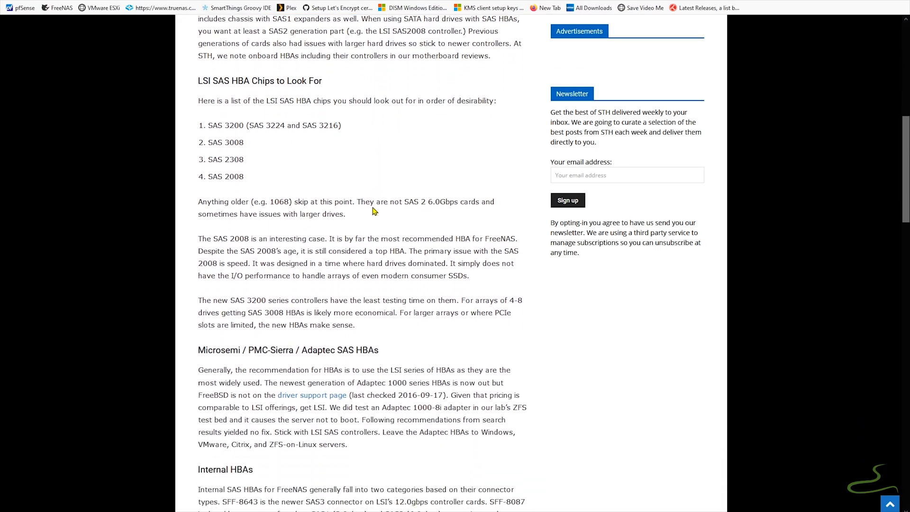
pyautogui.scroll(-3)
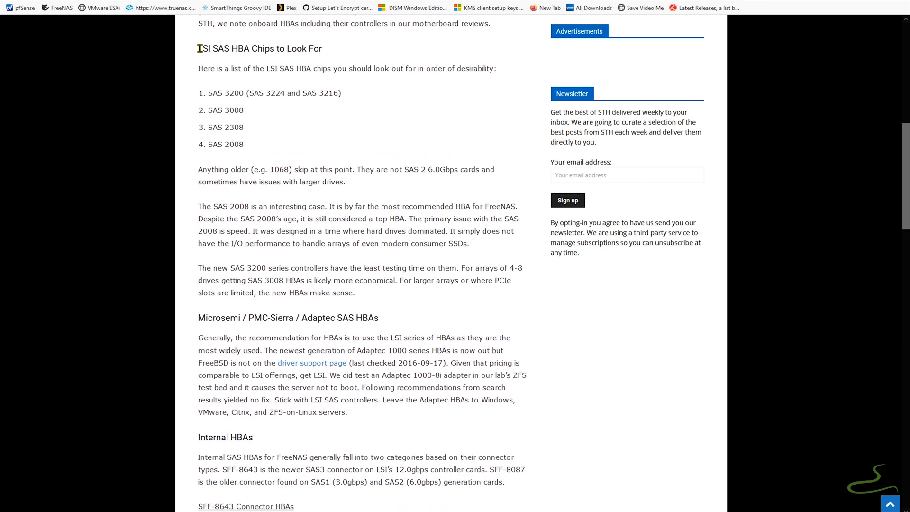
pyautogui.doubleClick(212, 144)
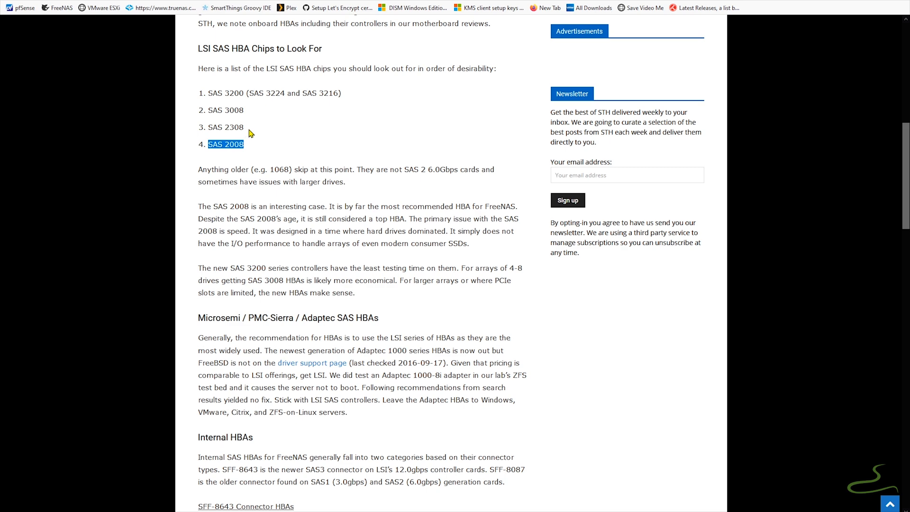
pyautogui.scroll(-3)
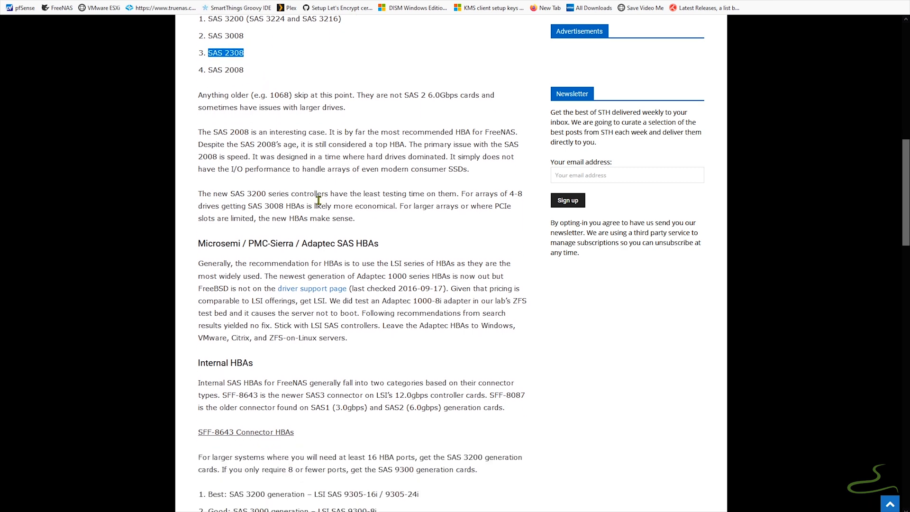
pyautogui.scroll(-3)
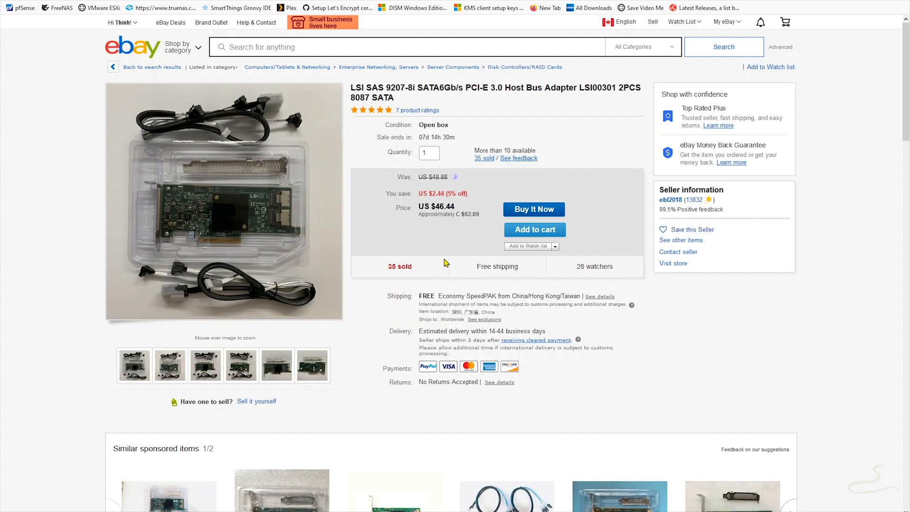
pyautogui.moveTo(233, 198)
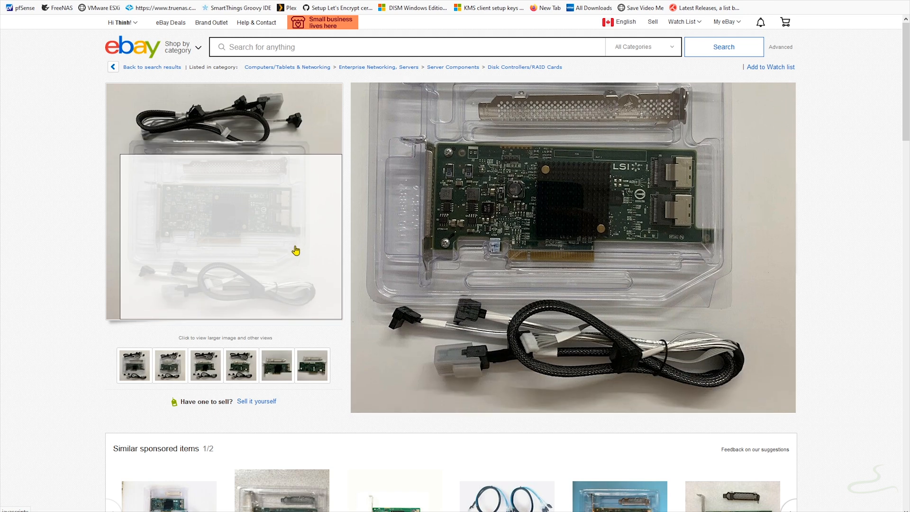
# View another LSI SAS 9207-8i listing photo, highlight '2PCS', and scroll the results.
pyautogui.click(169, 365)
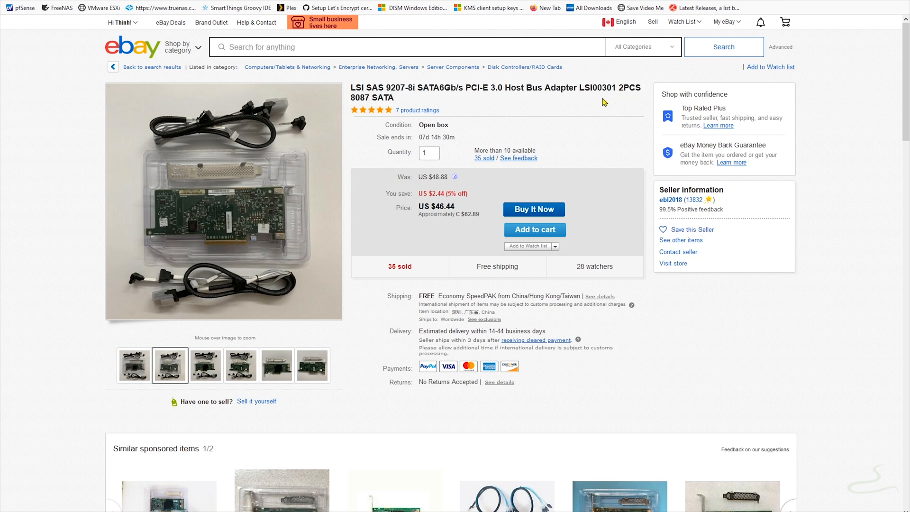
pyautogui.doubleClick(633, 87)
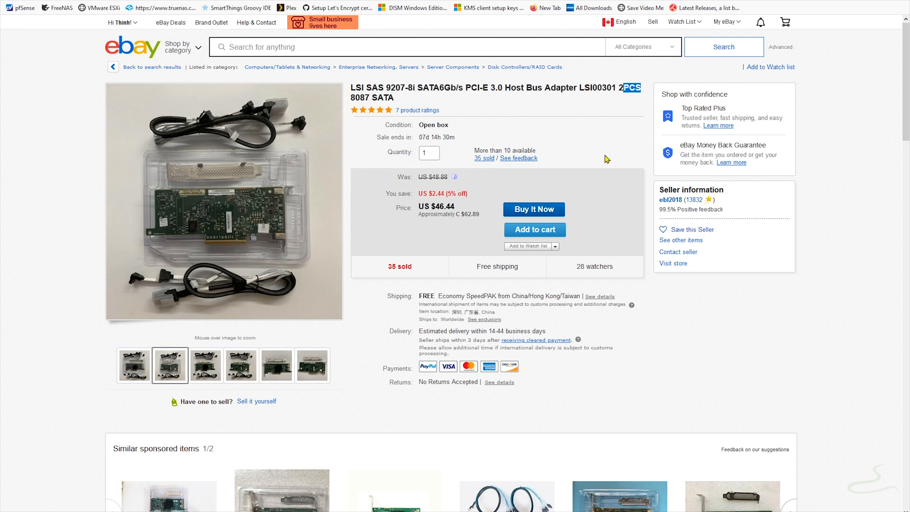
pyautogui.scroll(-3)
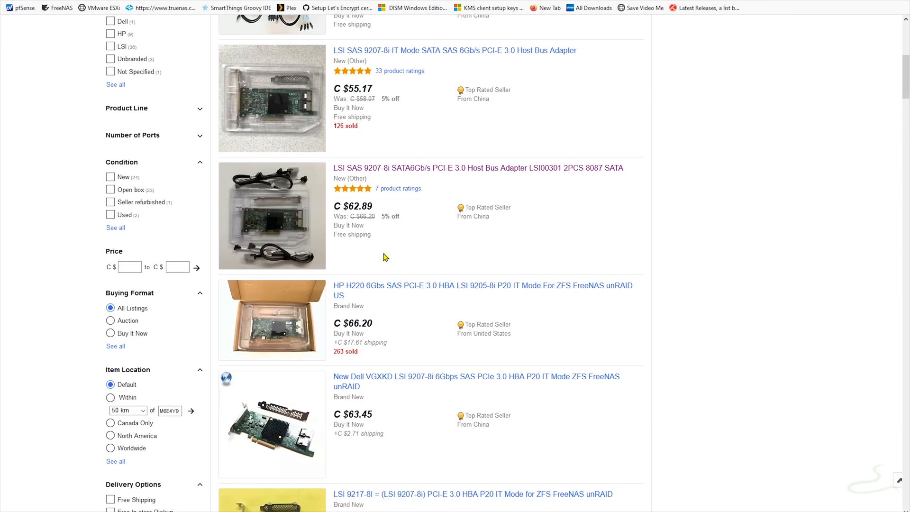
pyautogui.scroll(-3)
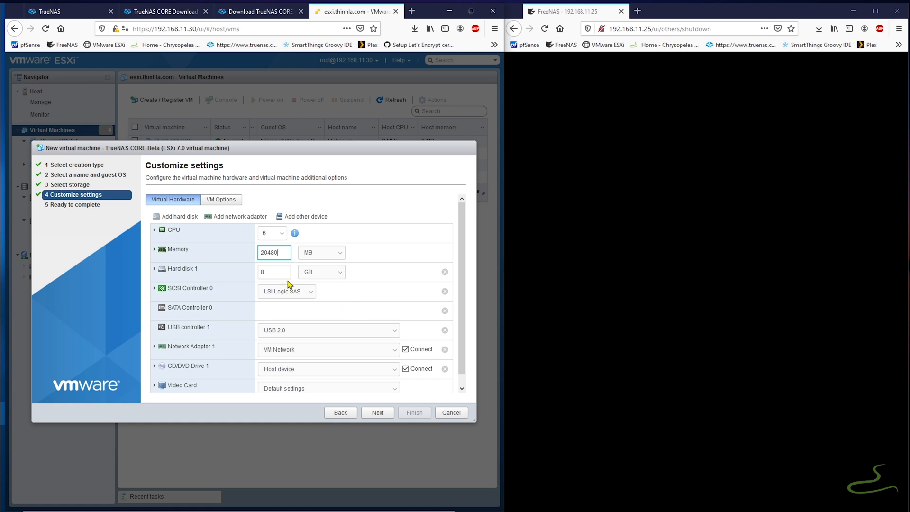
# Reserve all 20480 MB of guest memory and set memory shares to High.
pyautogui.click(154, 249)
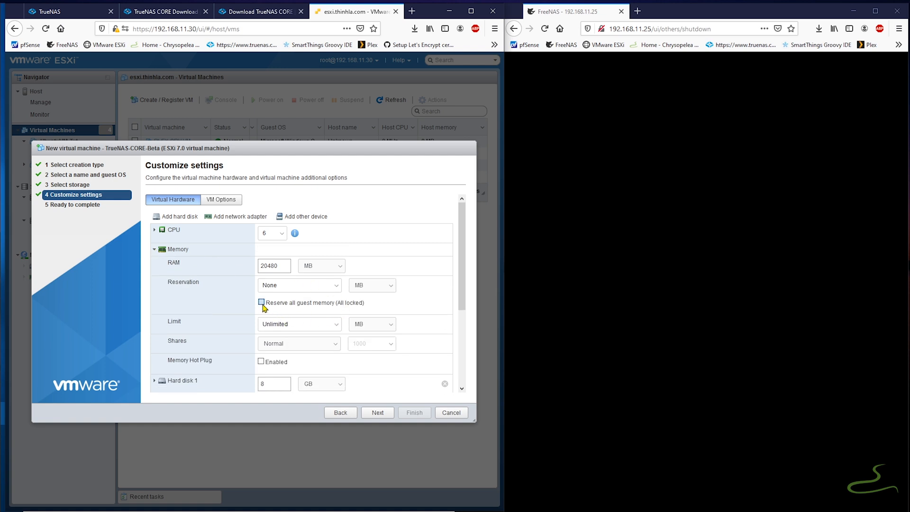
pyautogui.click(262, 302)
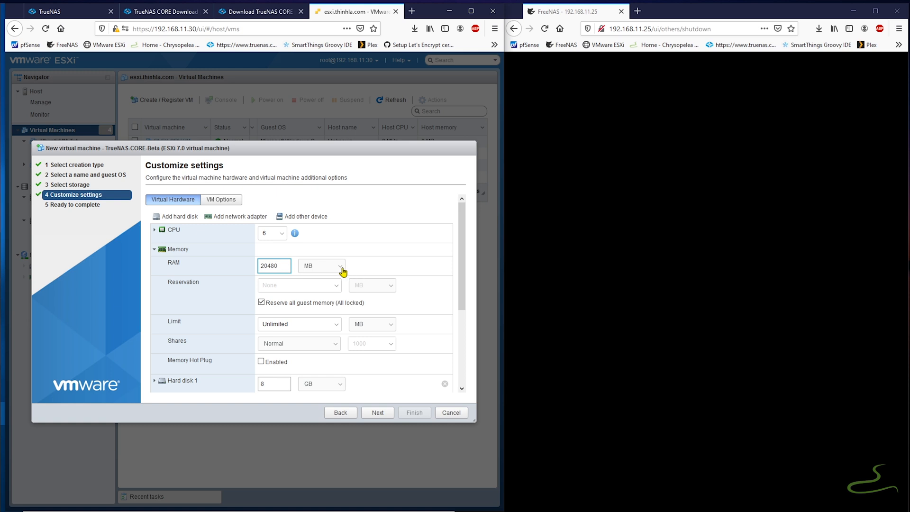
pyautogui.scroll(-3)
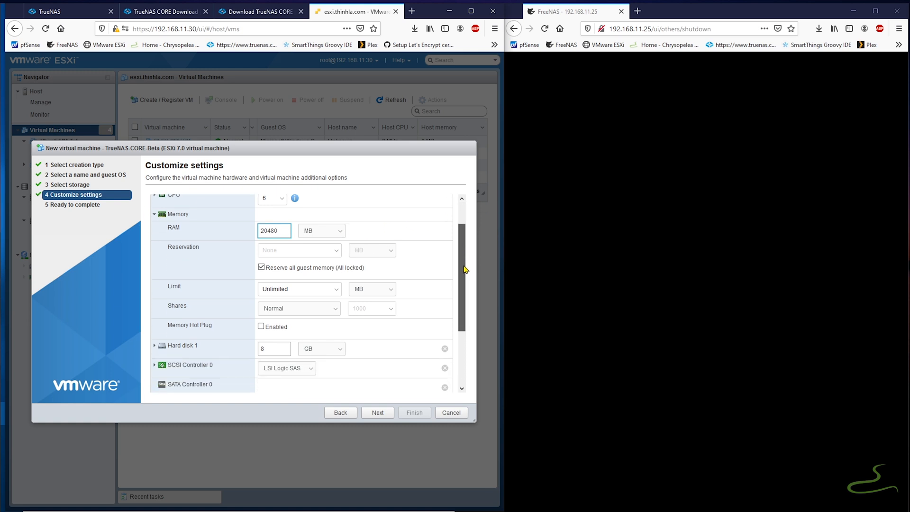
pyautogui.scroll(-3)
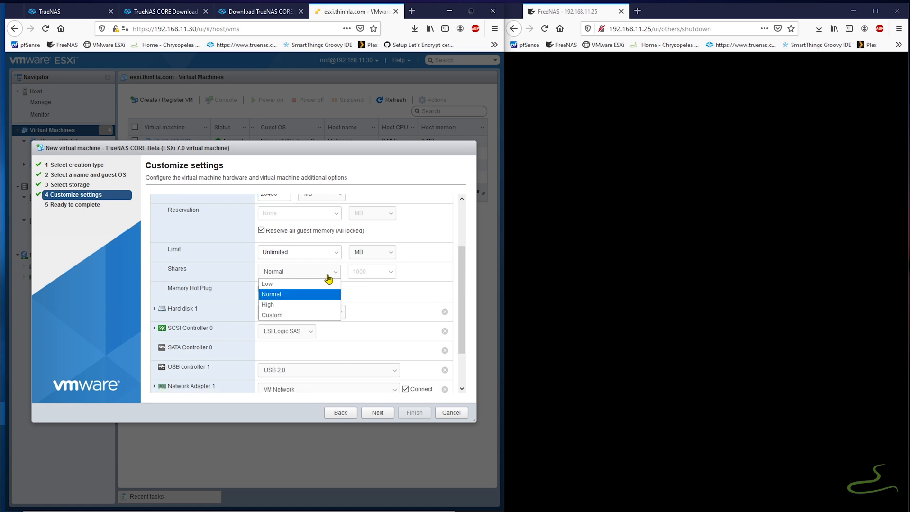
pyautogui.moveTo(303, 307)
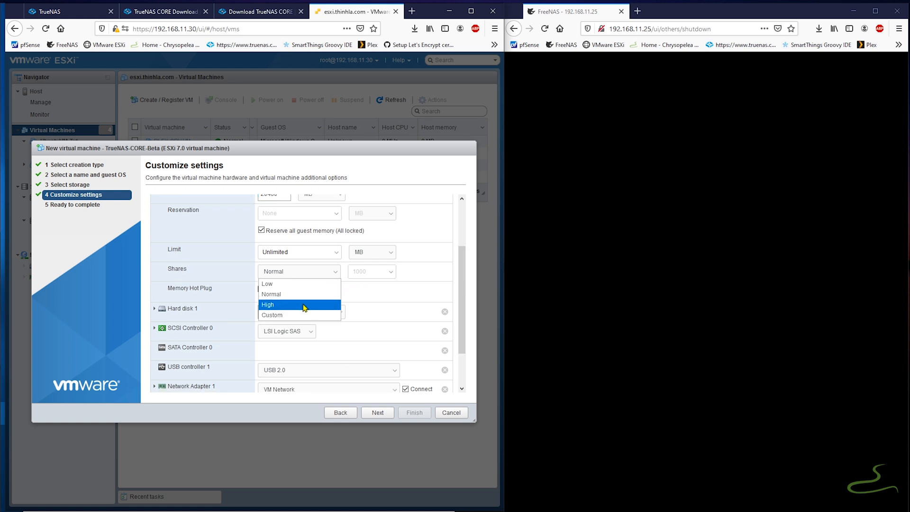
pyautogui.click(268, 305)
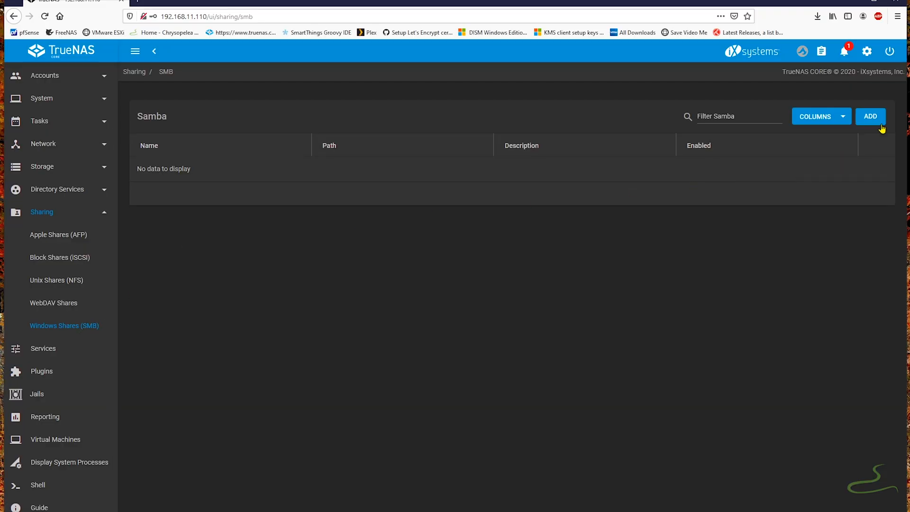
# Add SMB share BACKUP at /mnt/PersonalPool/BACKUP, submit, and enable the SMB service.
pyautogui.click(870, 116)
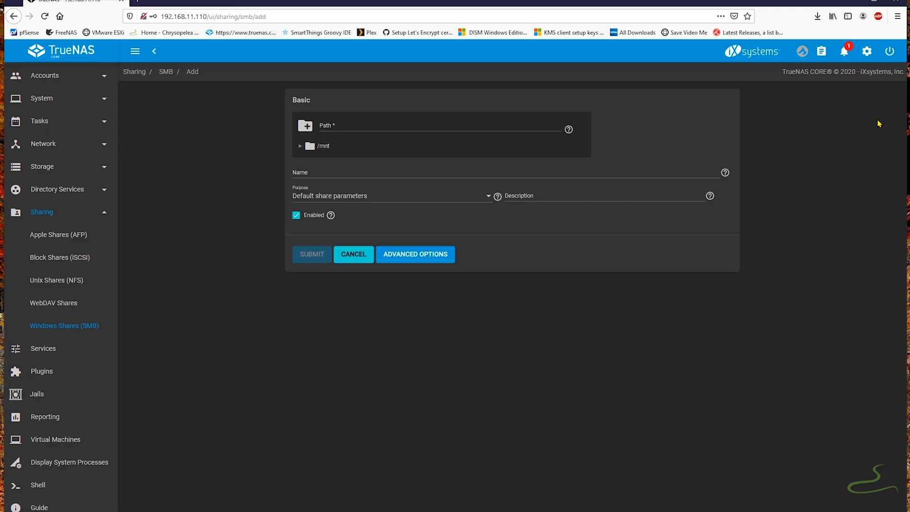
pyautogui.click(509, 173)
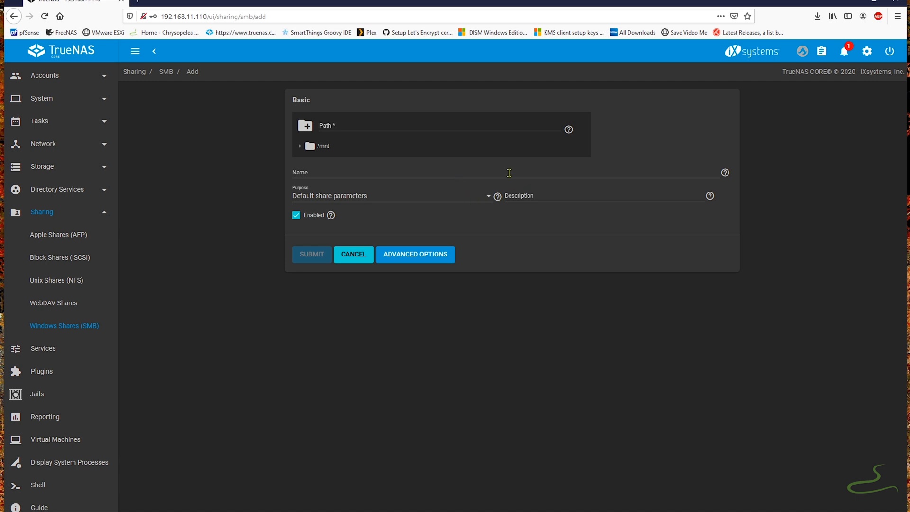
pyautogui.moveTo(363, 148)
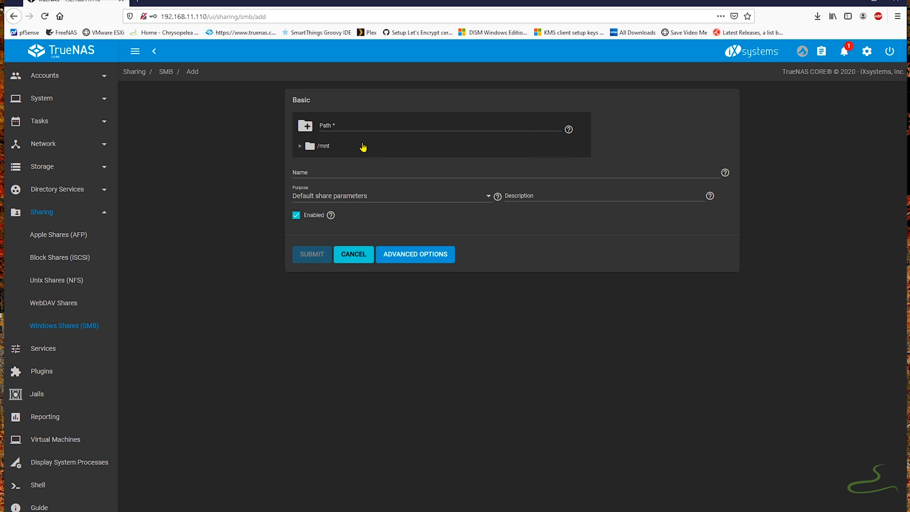
pyautogui.click(301, 145)
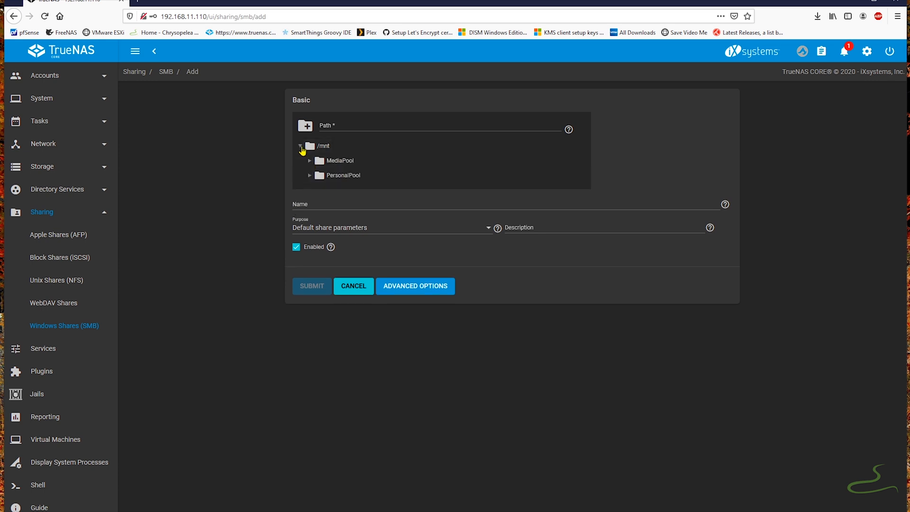
pyautogui.click(310, 175)
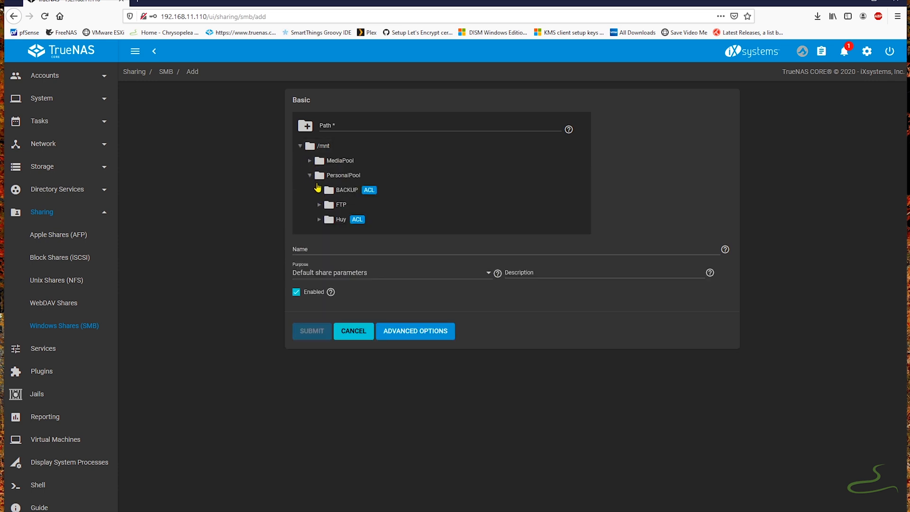
pyautogui.click(347, 190)
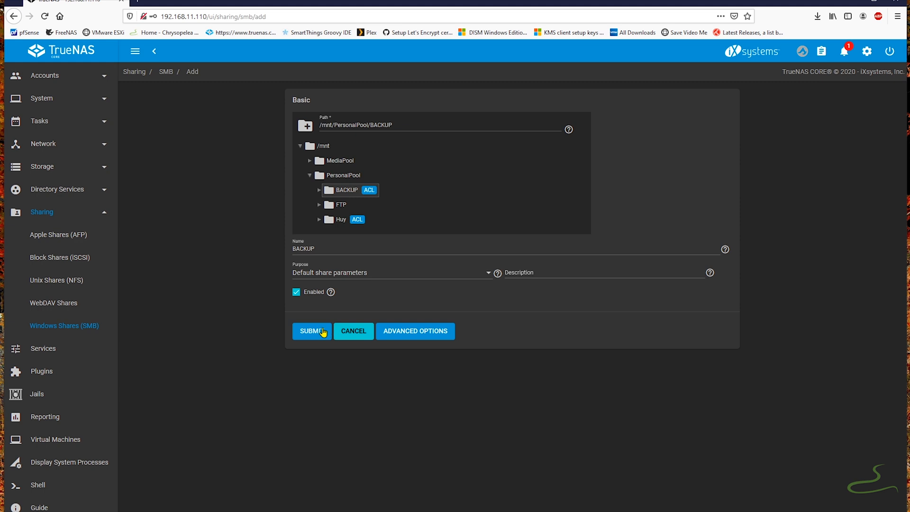
pyautogui.click(312, 330)
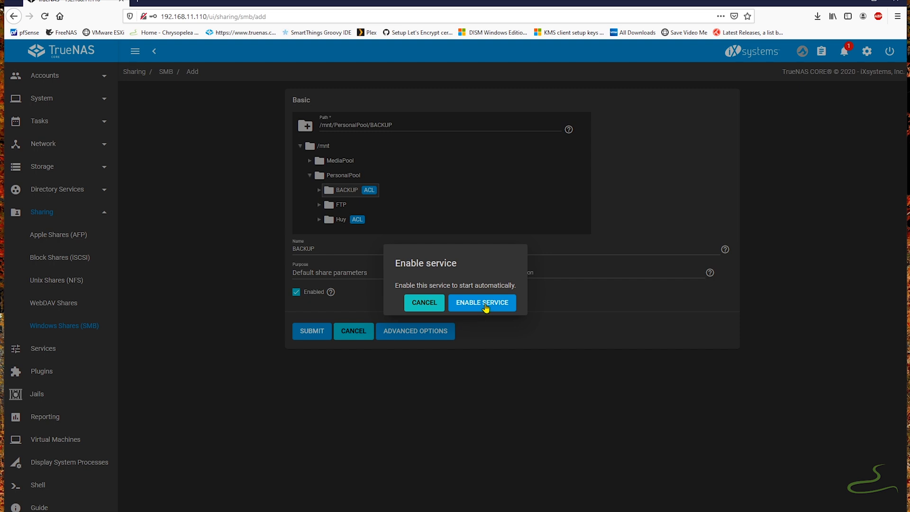
pyautogui.click(482, 303)
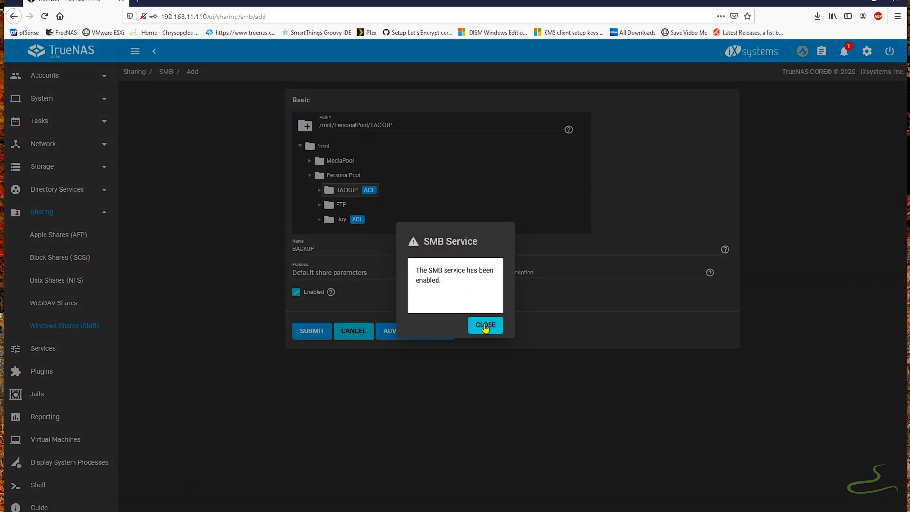
pyautogui.click(485, 324)
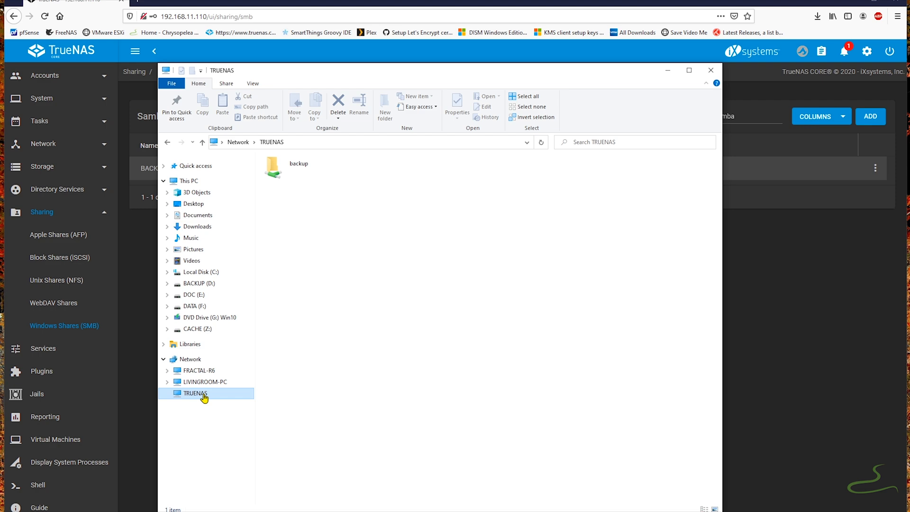
# Open TRUENAS backup, try Universal-USB-Installer-1.9.3.1.exe, dismiss the network error, close Explorer.
pyautogui.doubleClick(273, 168)
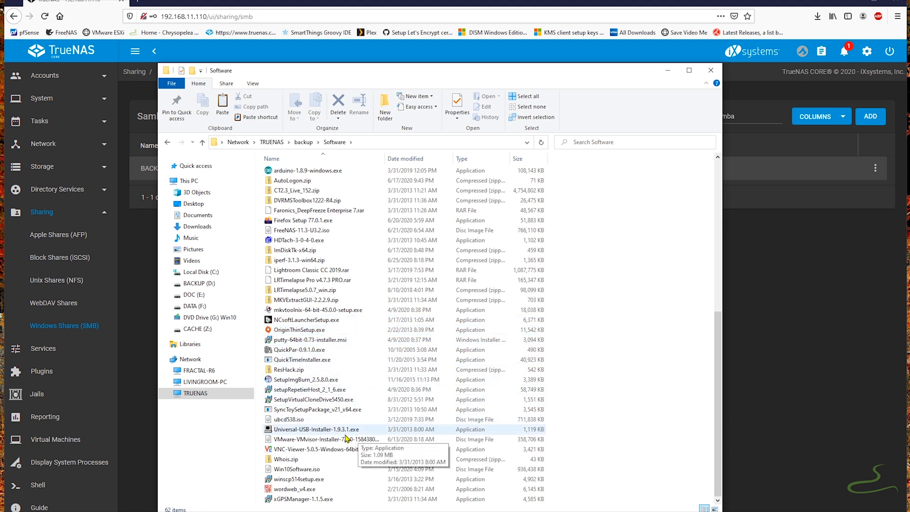
pyautogui.doubleClick(317, 429)
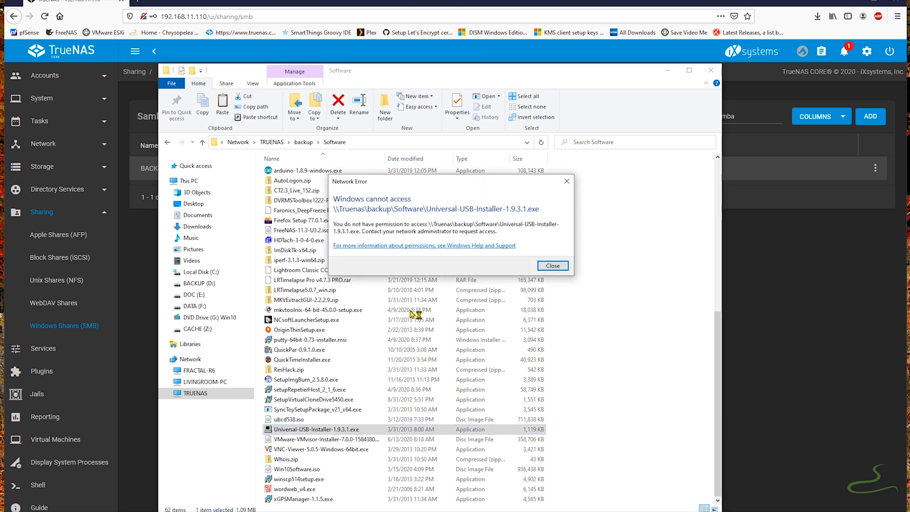
pyautogui.moveTo(501, 257)
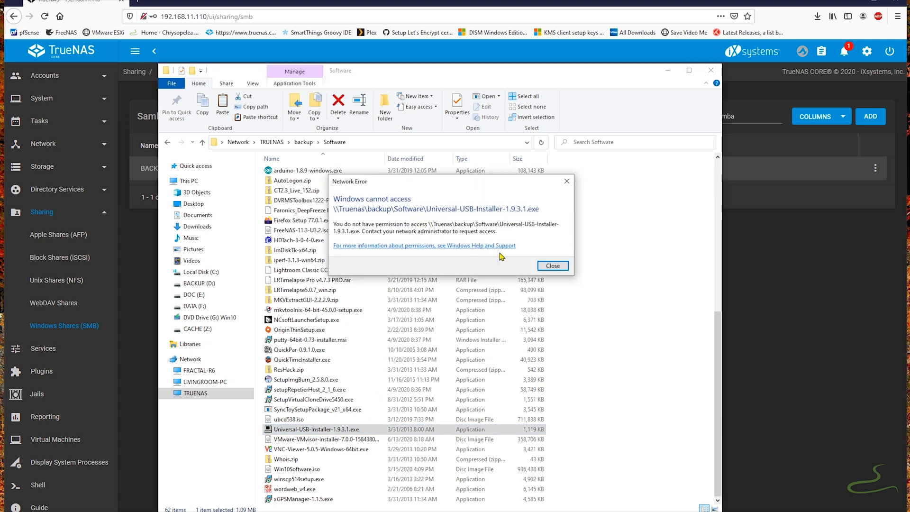
pyautogui.click(552, 265)
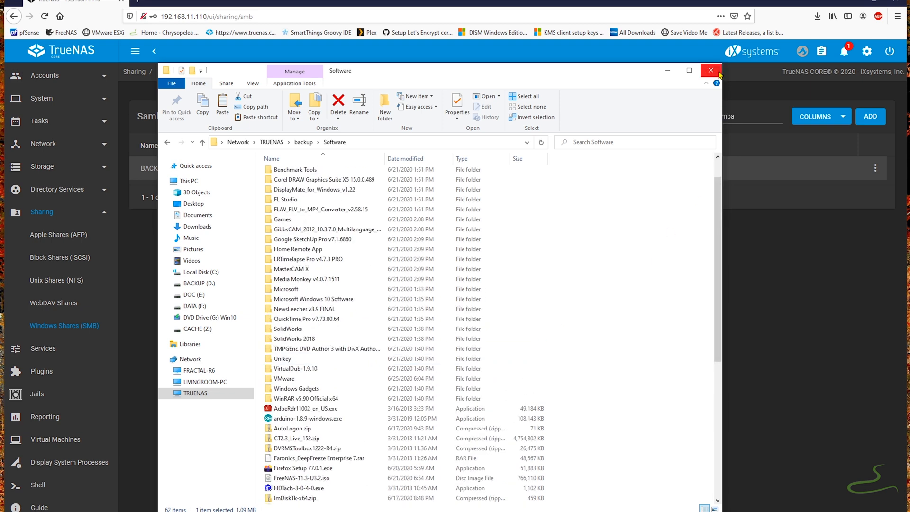
pyautogui.click(710, 71)
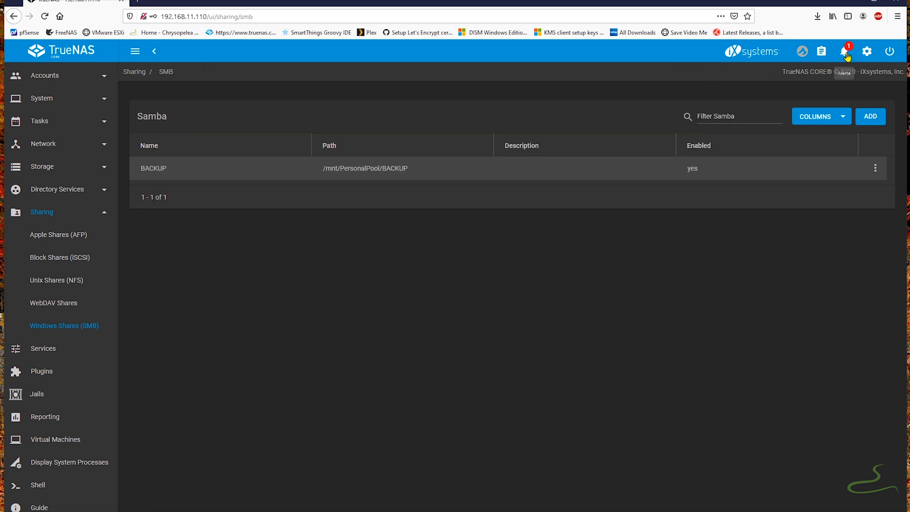
# Open the TrueNAS Dashboard showing system info, CPU, memory, both pools and vmx0.
pyautogui.click(847, 50)
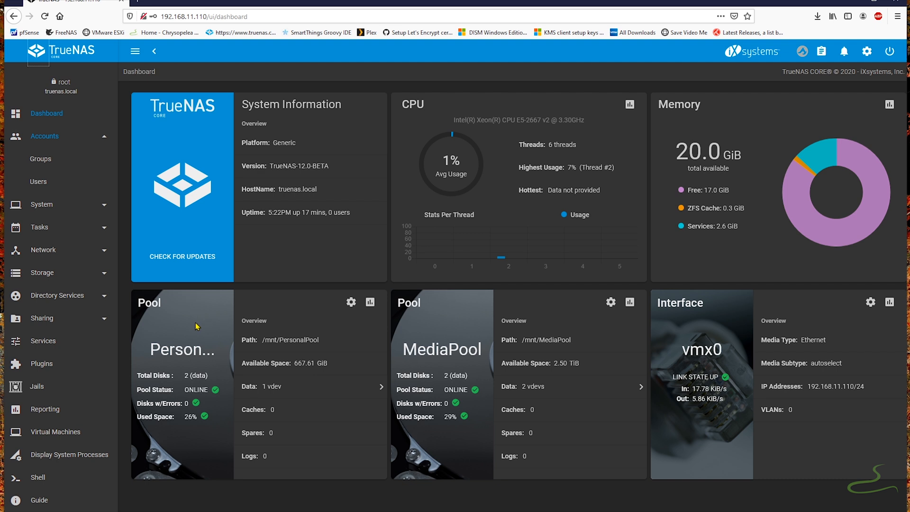
pyautogui.moveTo(725, 425)
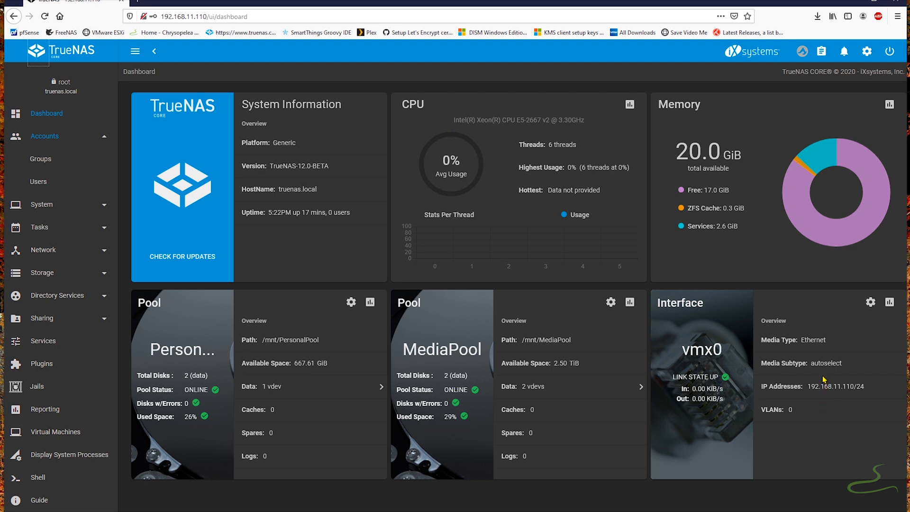
pyautogui.moveTo(737, 220)
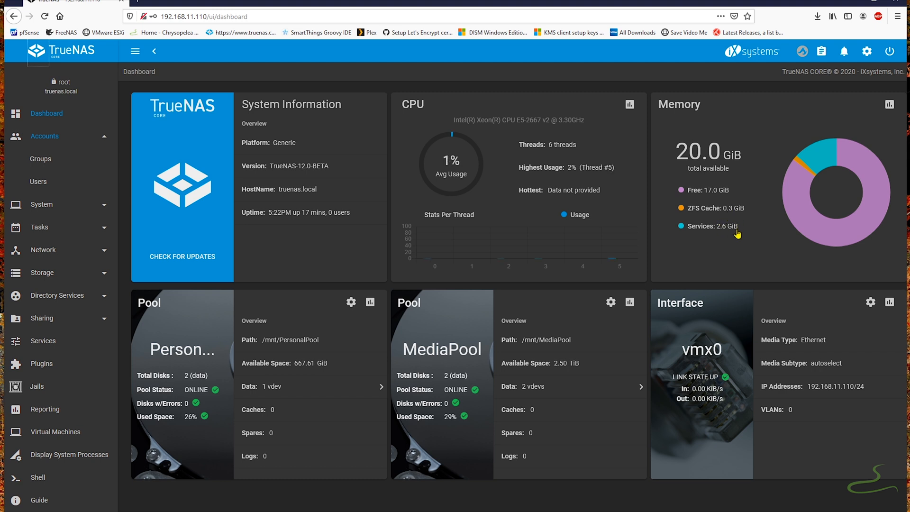
pyautogui.moveTo(826, 92)
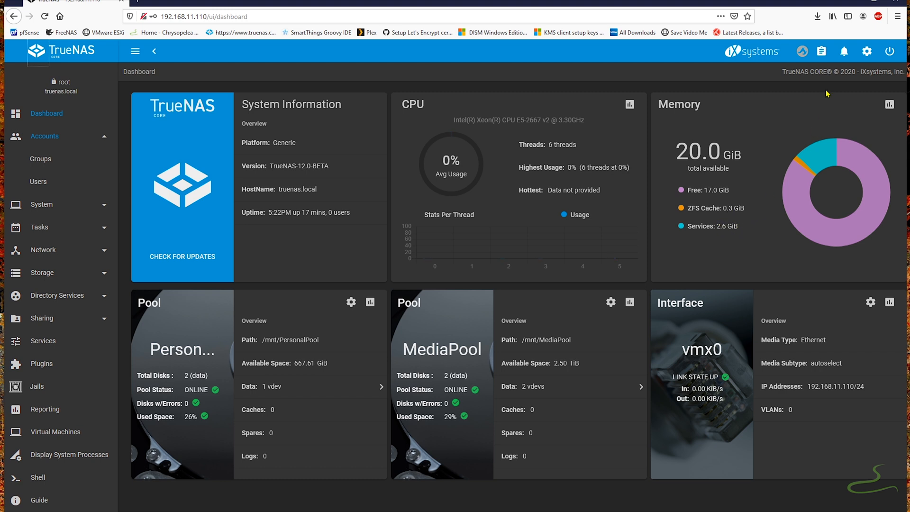
pyautogui.moveTo(60, 54)
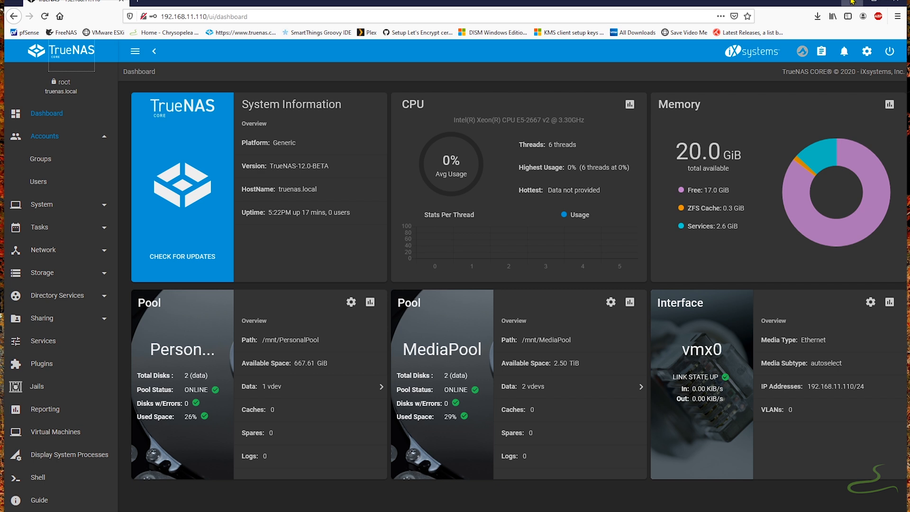
pyautogui.moveTo(884, 177)
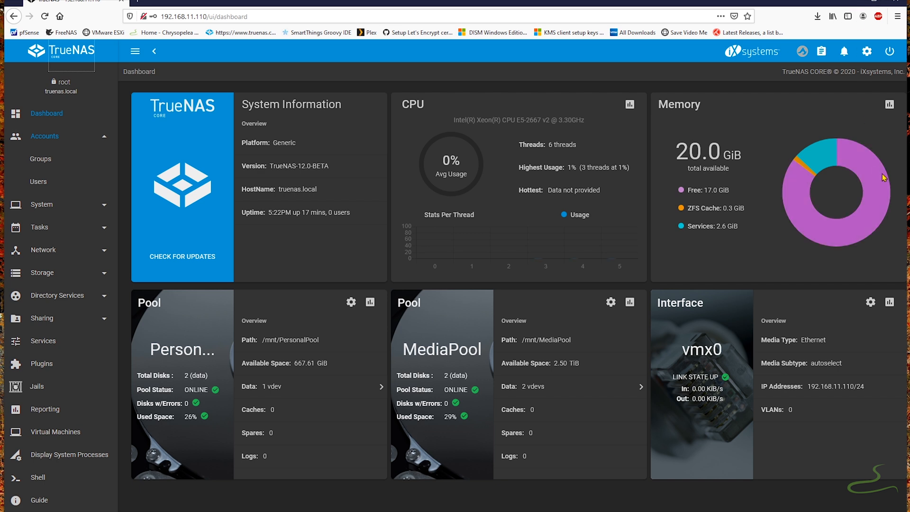